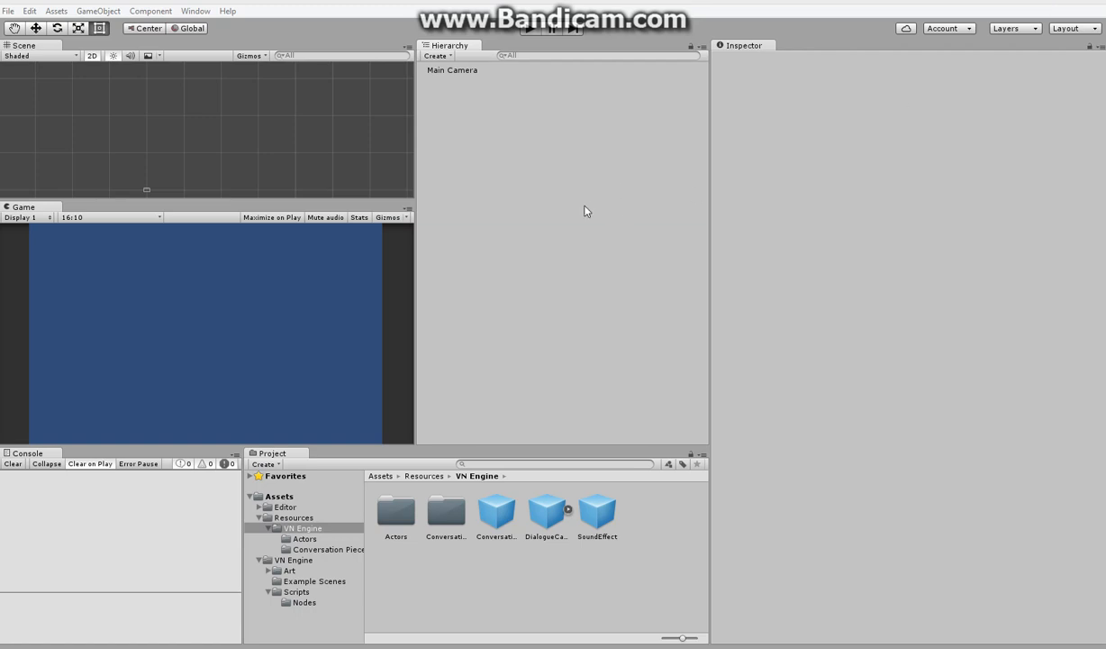
{"action": "mouse_move", "coordinate": [580, 193]}
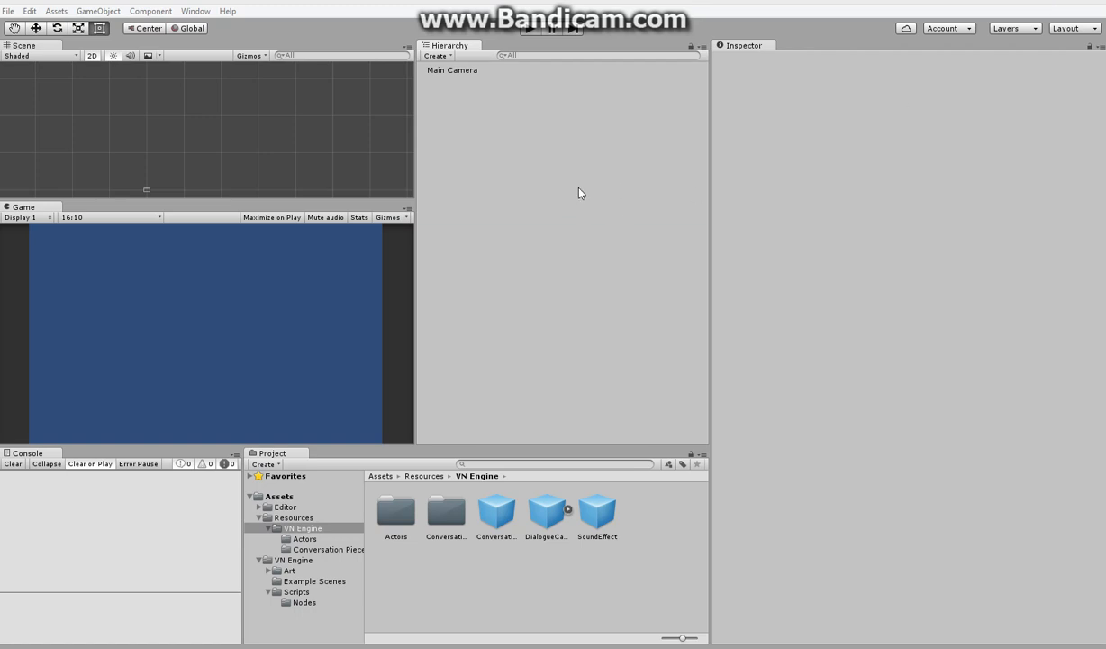
{"action": "mouse_move", "coordinate": [670, 210]}
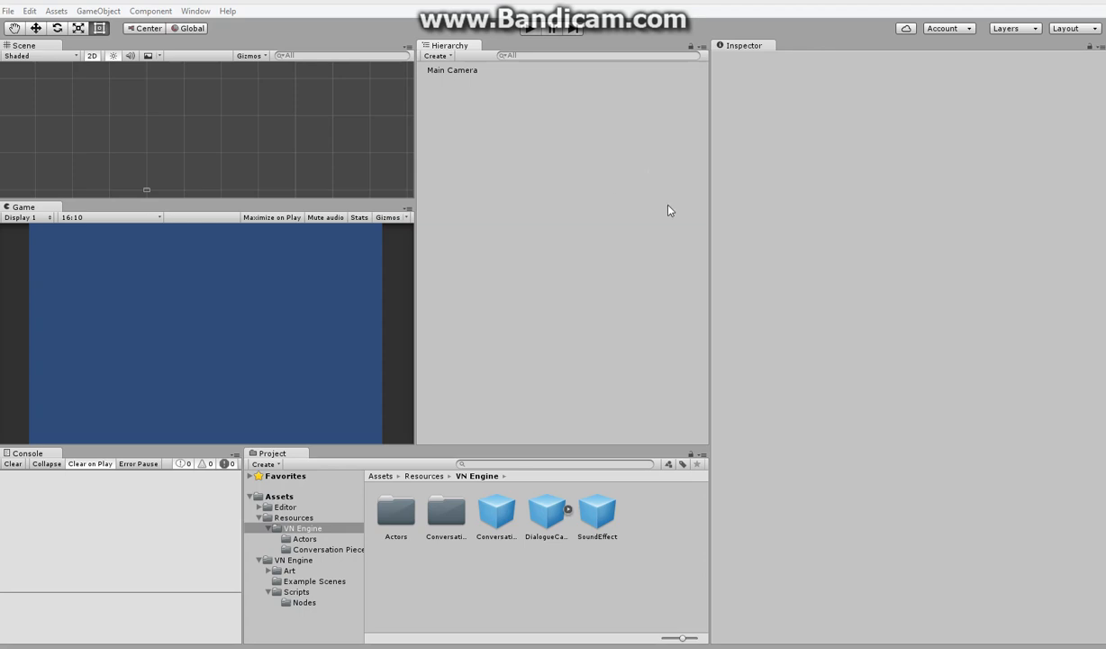
{"action": "mouse_move", "coordinate": [541, 512]}
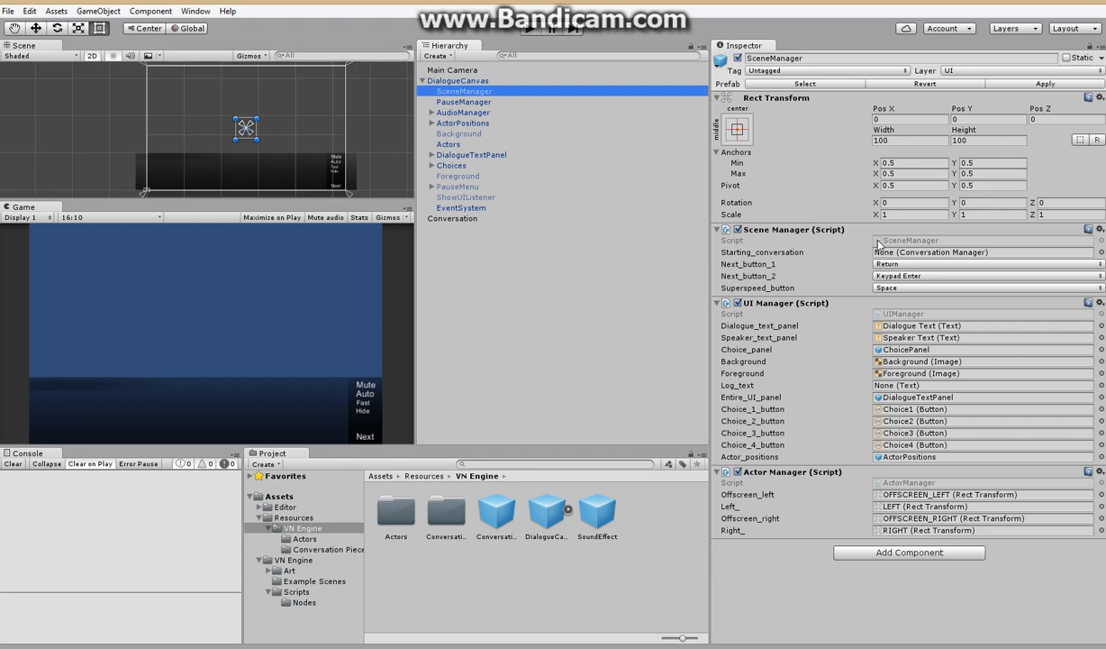
Step: Assign Conversation as the SceneManager's Starting_conversation
{"action": "left_click", "coordinate": [451, 219]}
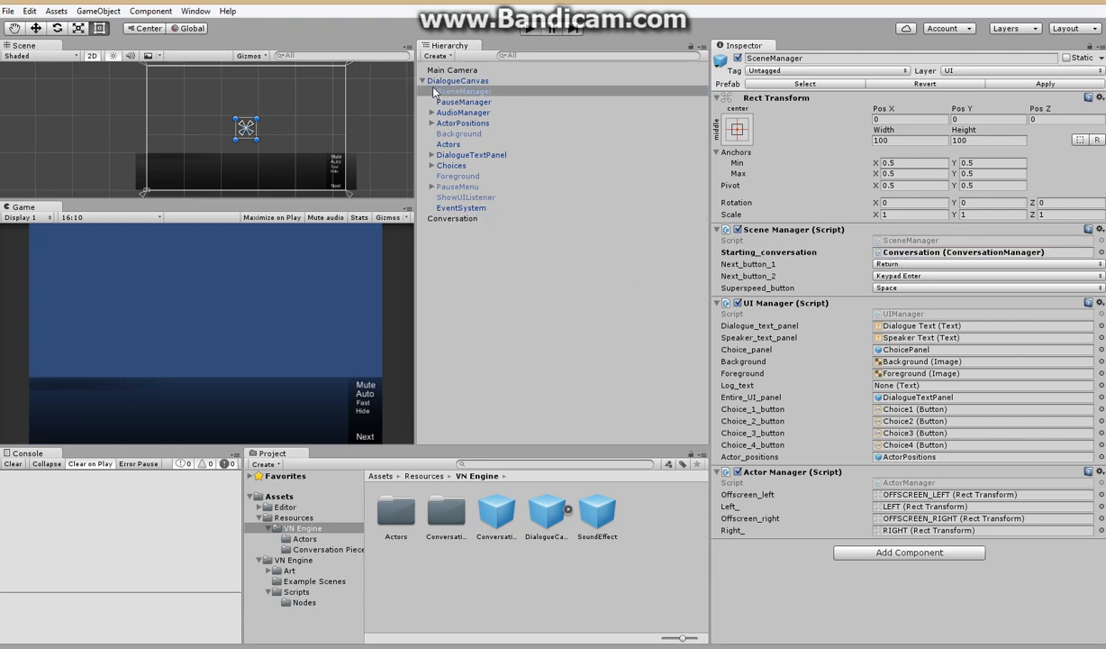
Step: Add a Set Background node, then a Fade in from Black node, to Conversation
{"action": "right_click", "coordinate": [453, 91]}
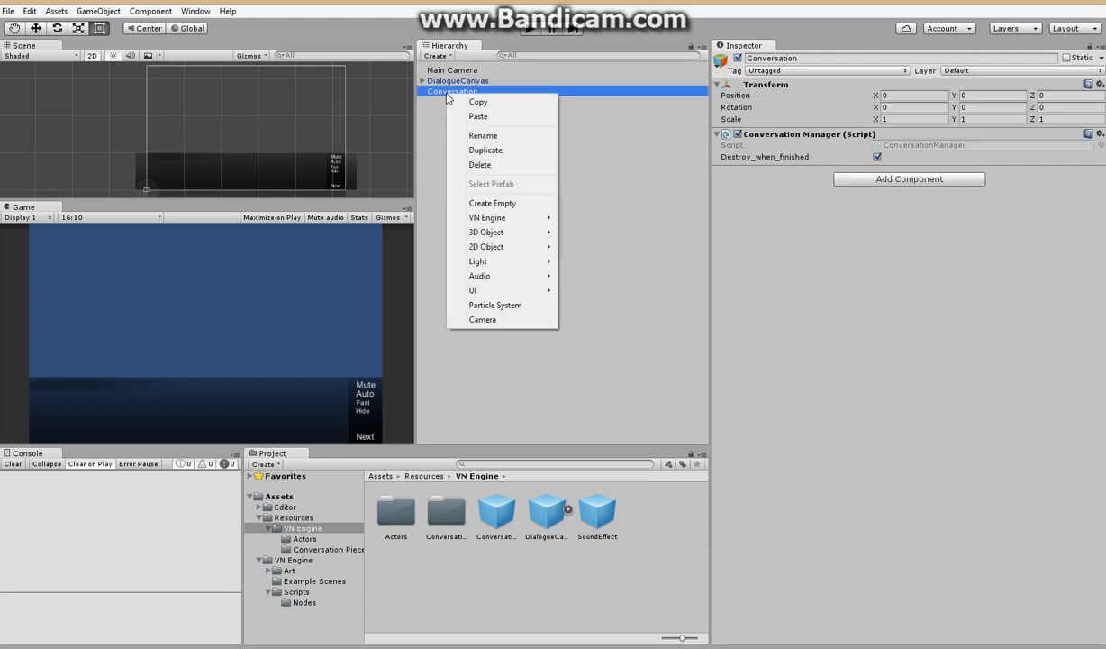
{"action": "mouse_move", "coordinate": [488, 217]}
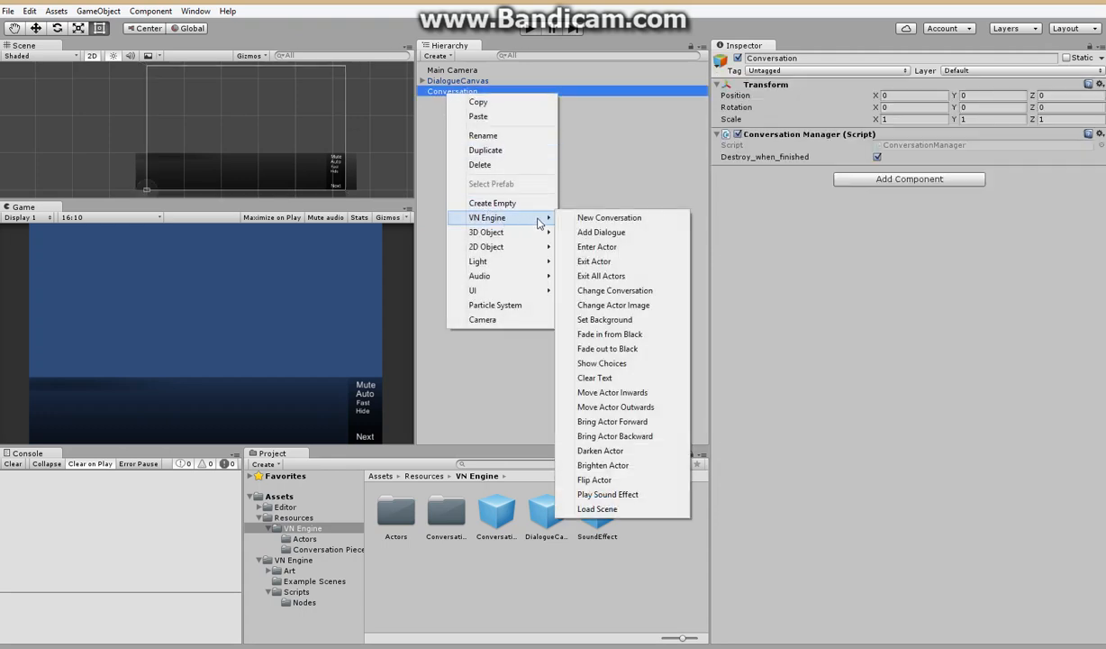
{"action": "left_click", "coordinate": [604, 318]}
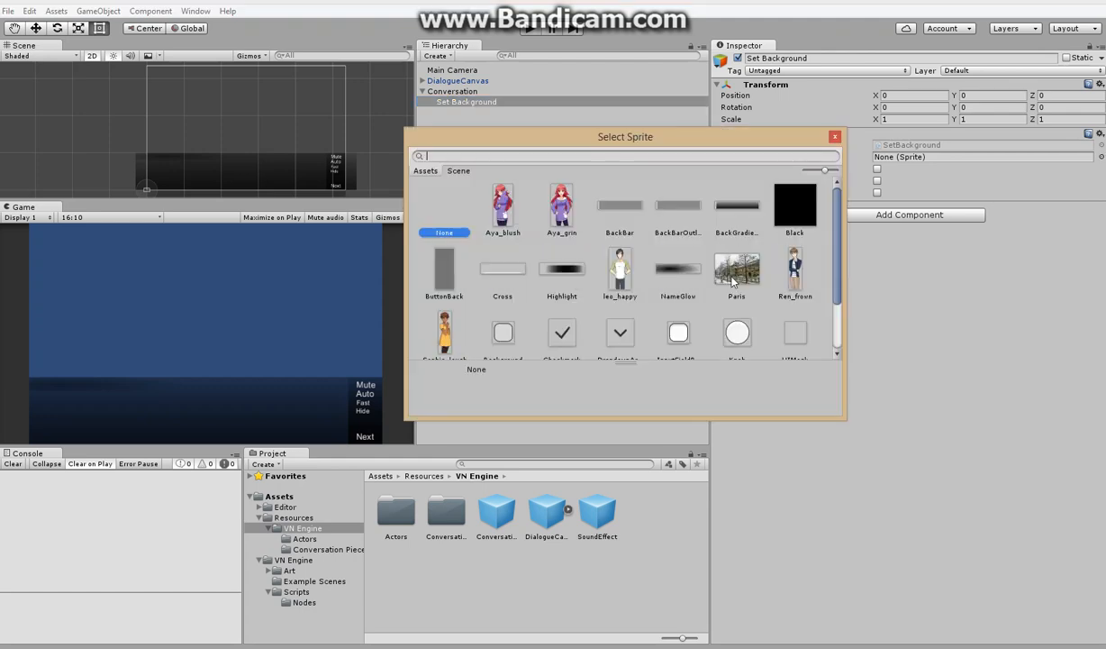
{"action": "right_click", "coordinate": [441, 91]}
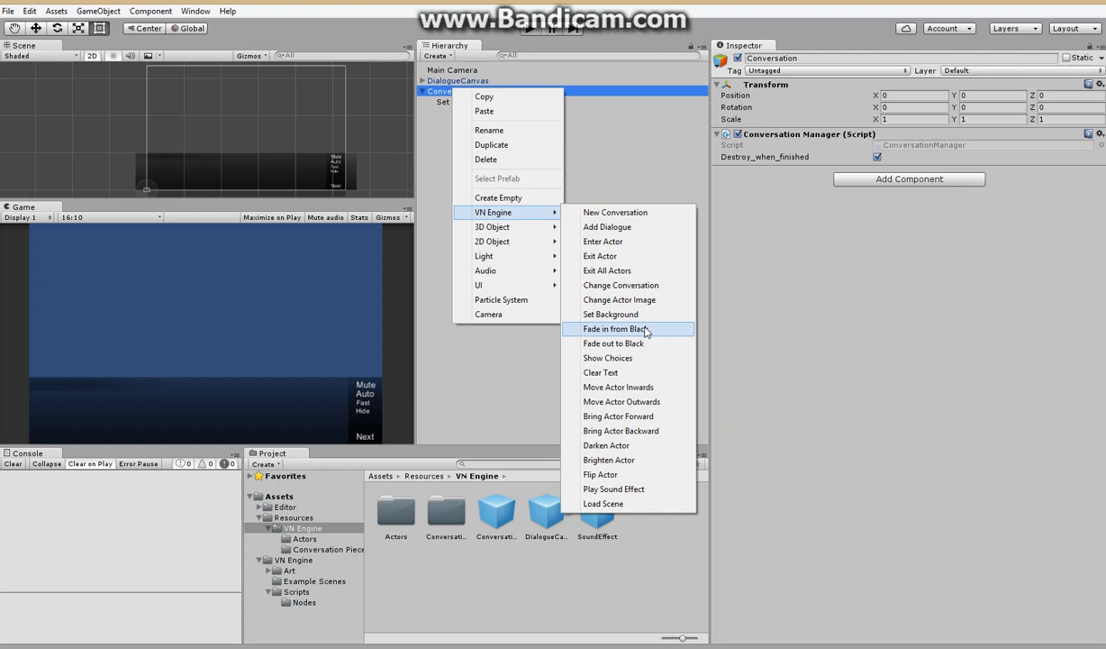
{"action": "left_click", "coordinate": [612, 328]}
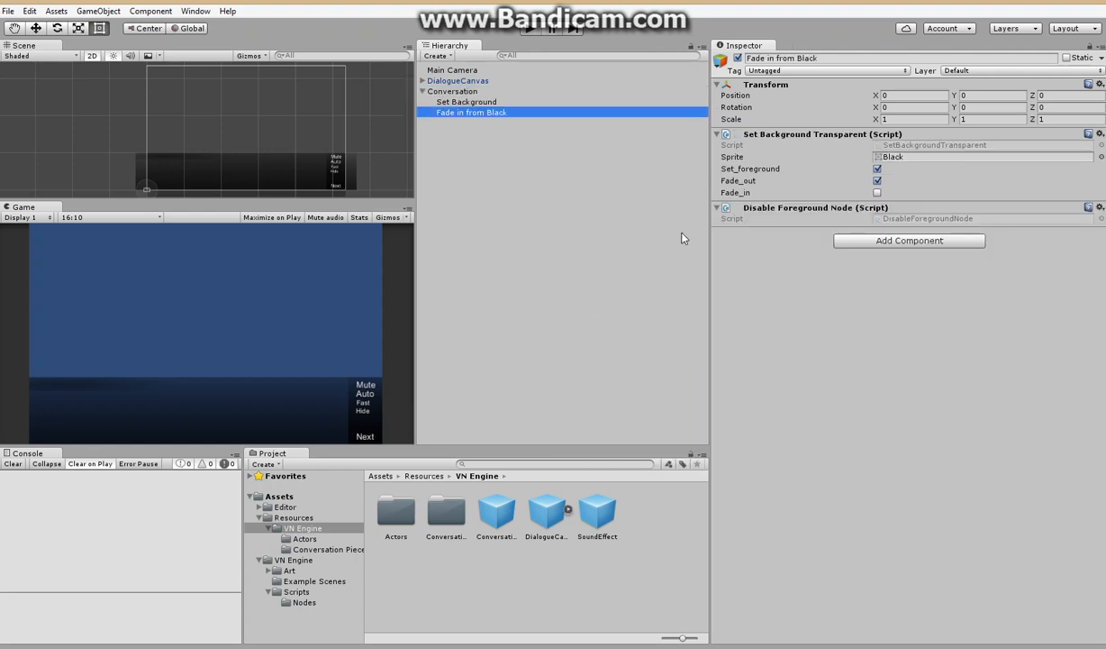
{"action": "right_click", "coordinate": [452, 91]}
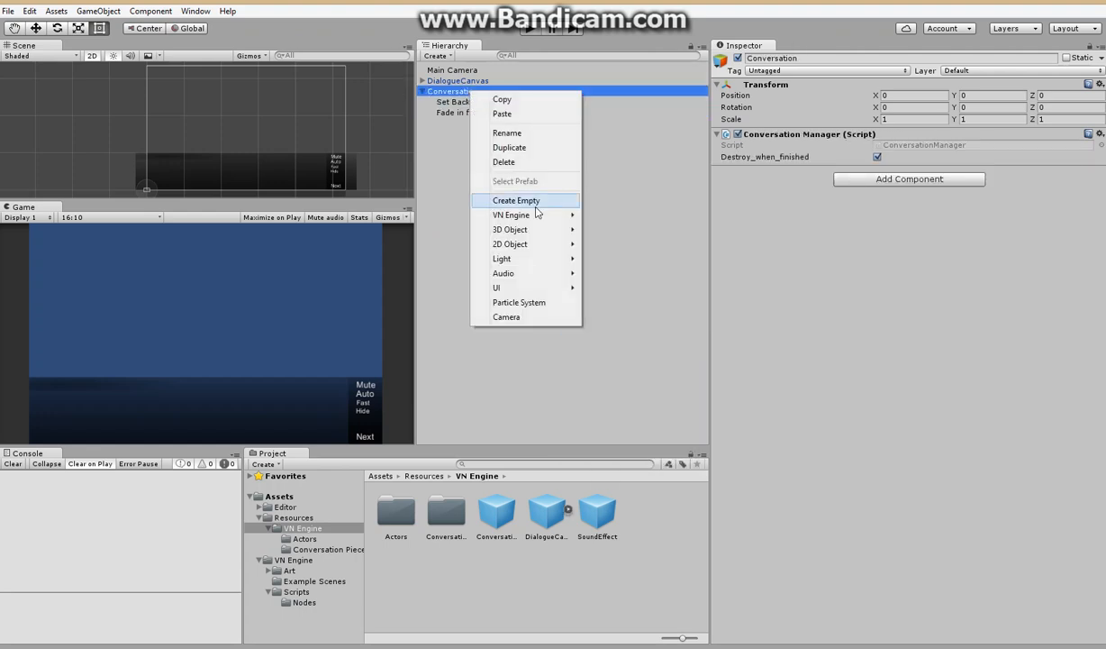
{"action": "mouse_move", "coordinate": [511, 215]}
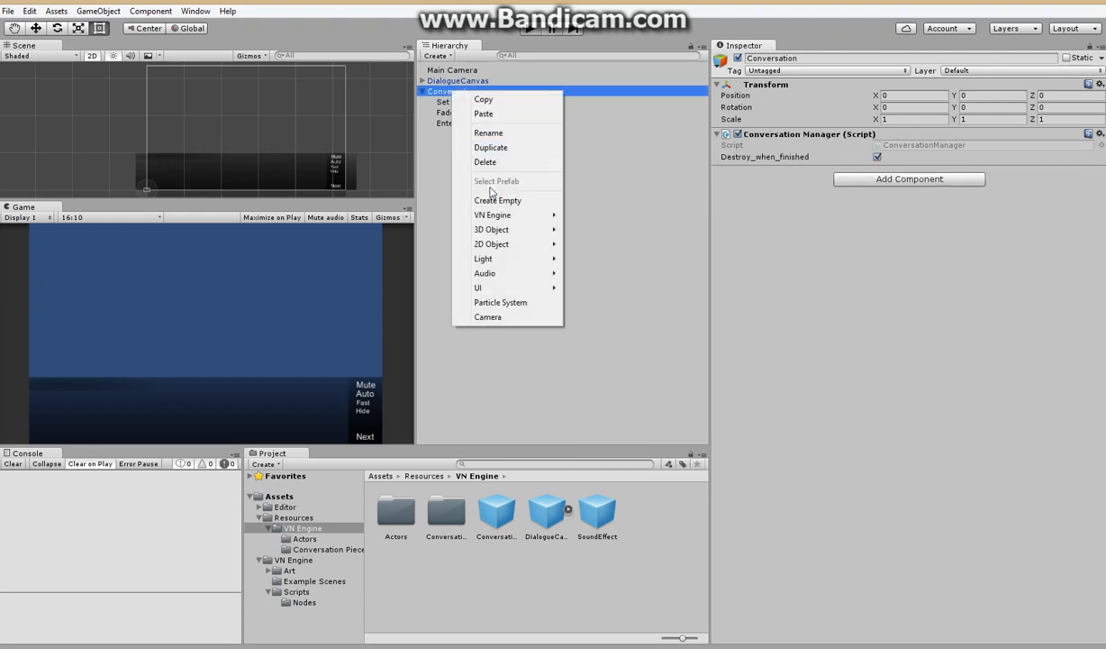
Step: Add Enter Actor nodes and enter actor names Bill, Clair, then Jake
{"action": "left_click", "coordinate": [458, 133]}
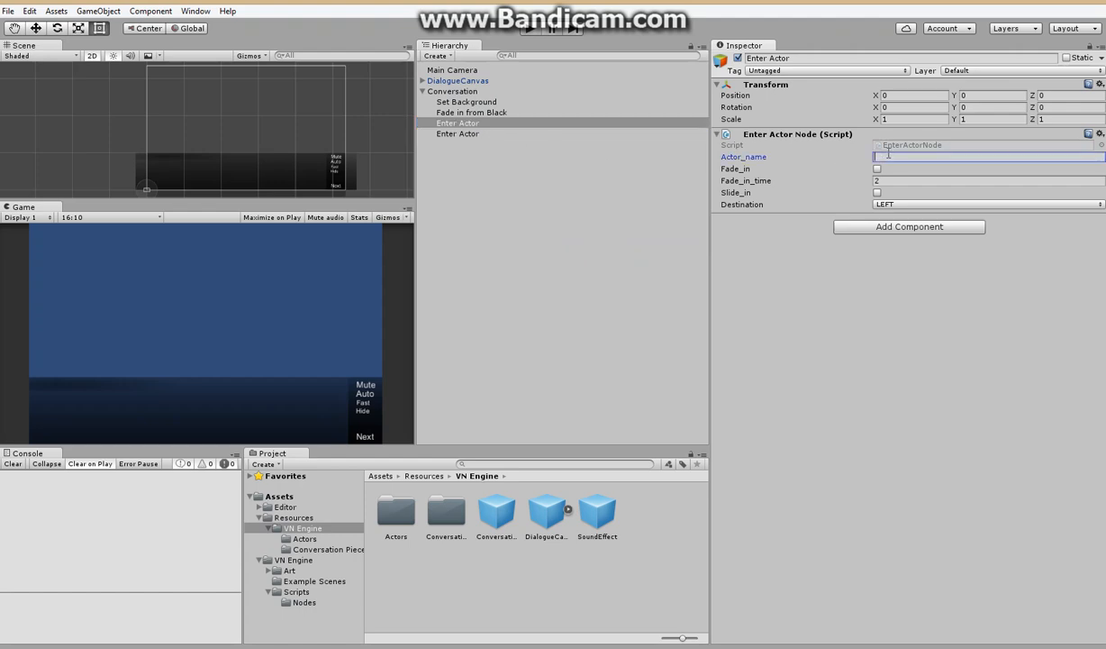
{"action": "type", "text": "Bill"}
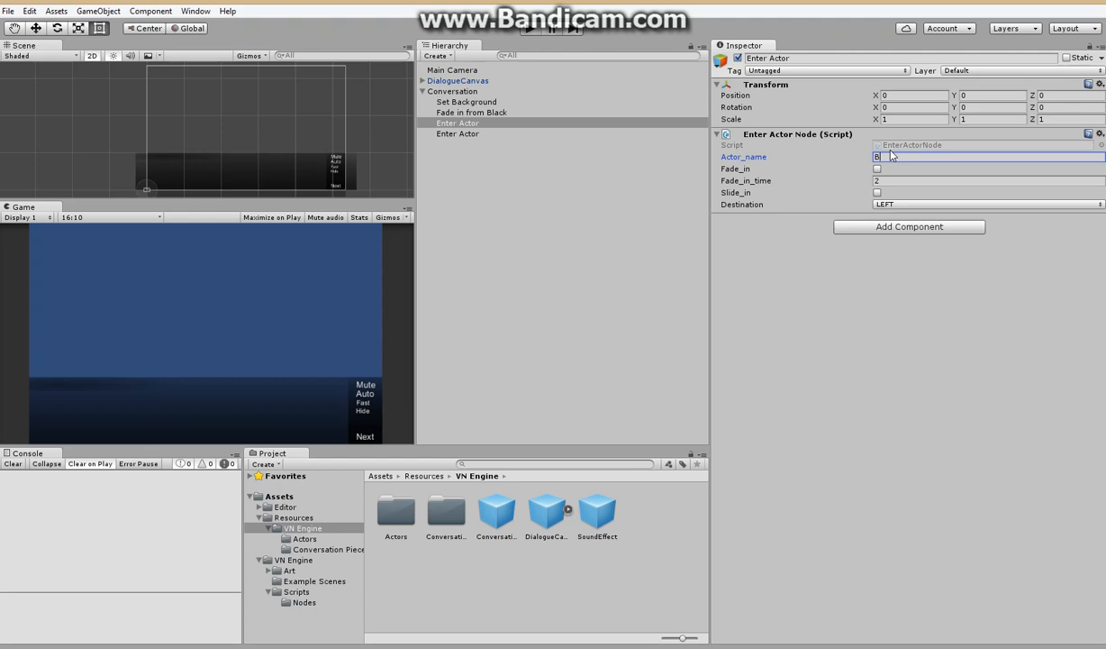
{"action": "type", "text": "Clair"}
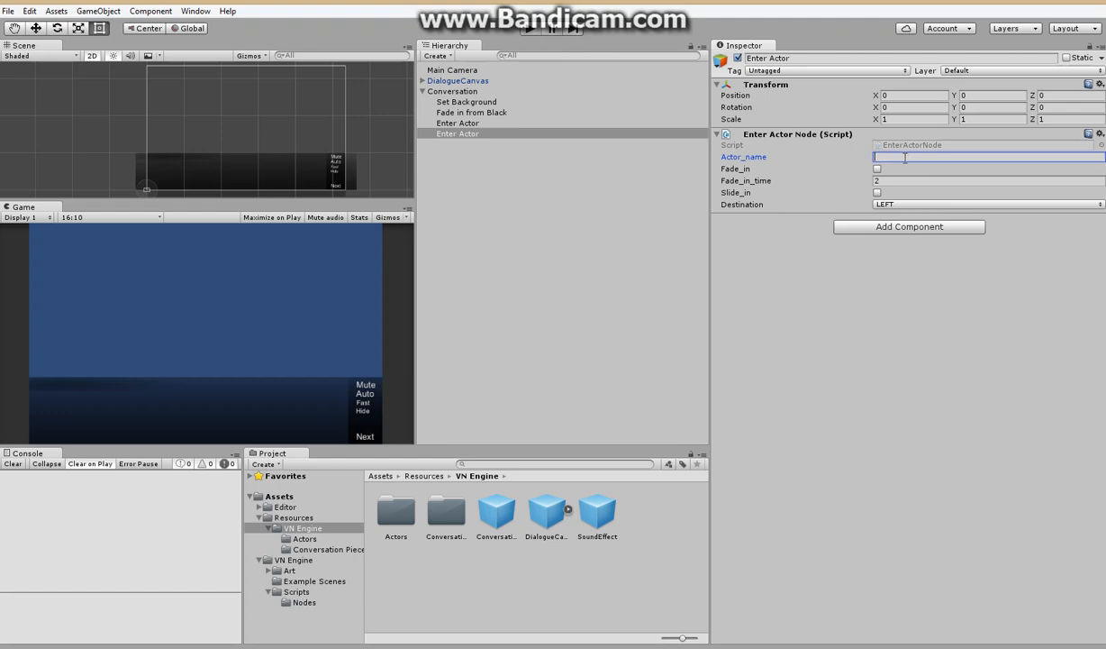
{"action": "type", "text": "Jake"}
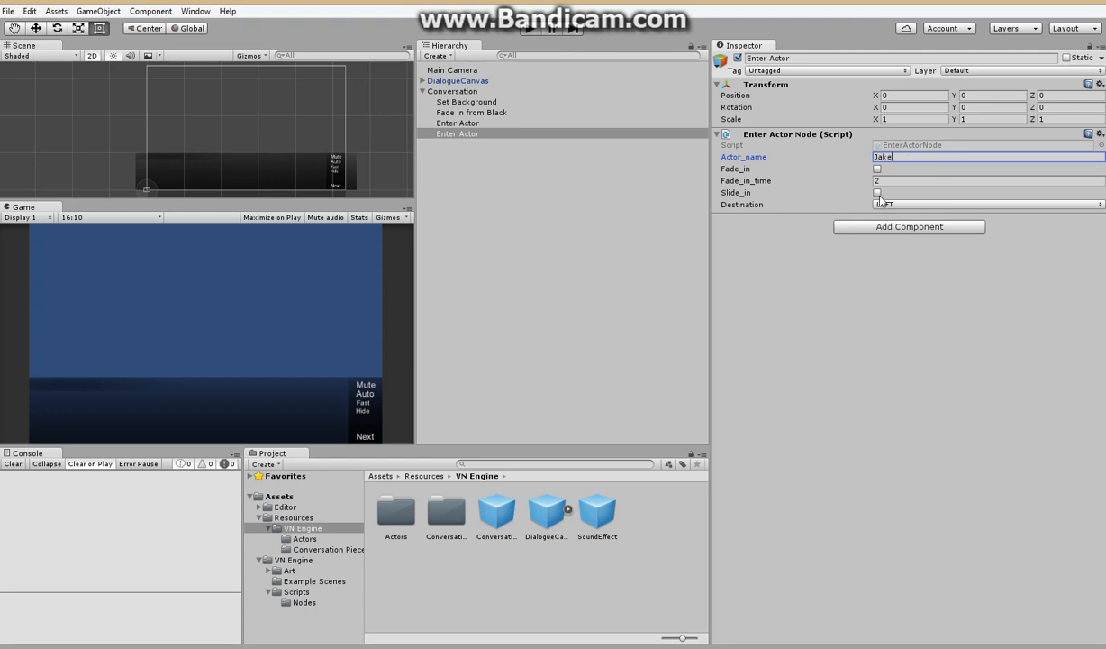
Step: Add a Dialogue node where Claire says "Say something!", darkening other characters
{"action": "right_click", "coordinate": [451, 91]}
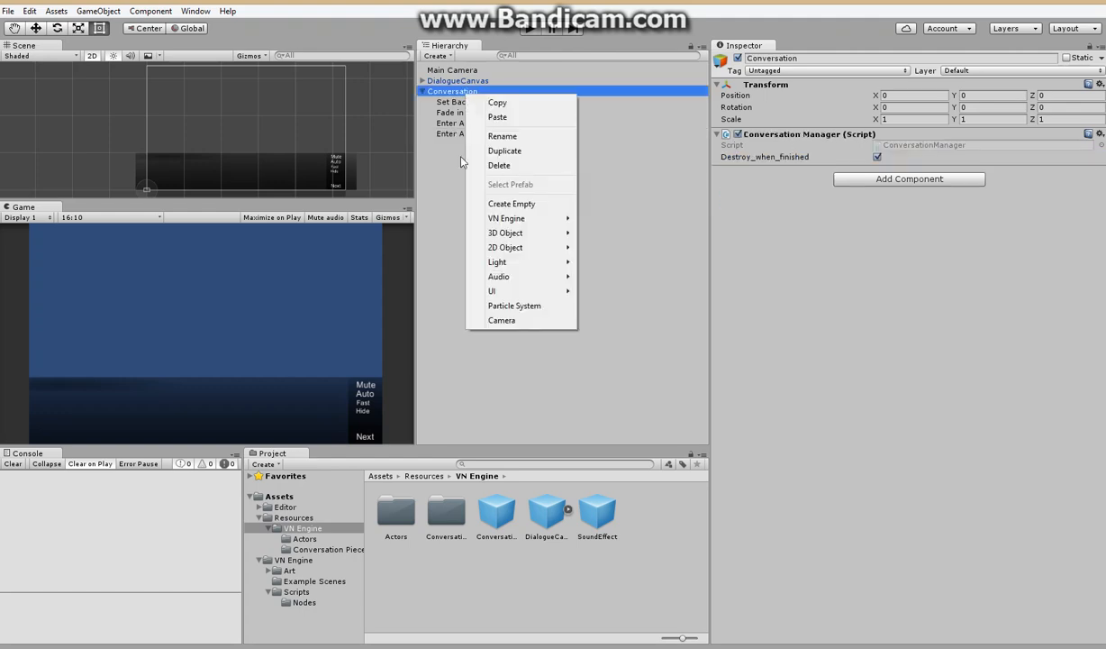
{"action": "mouse_move", "coordinate": [506, 218]}
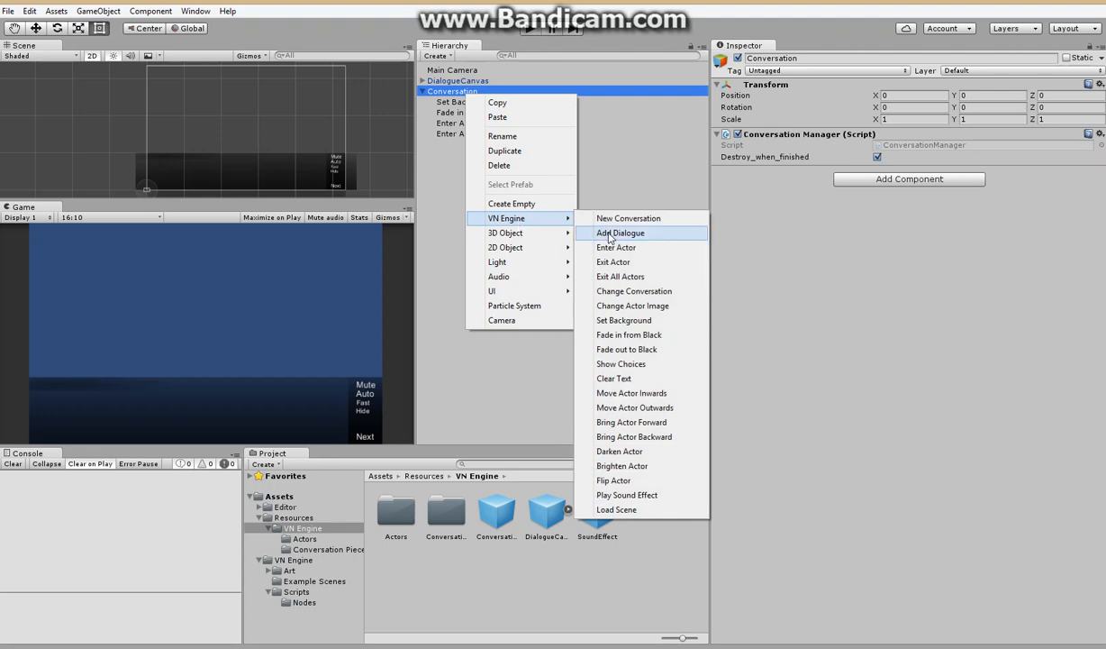
{"action": "left_click", "coordinate": [621, 232]}
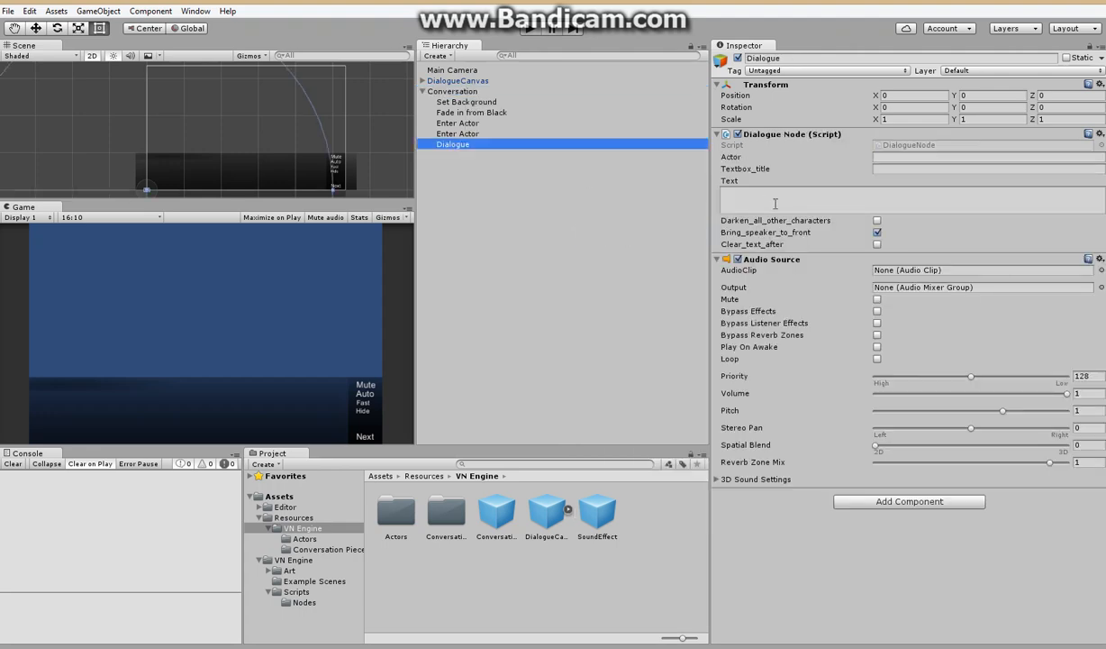
{"action": "type", "text": "Claire"}
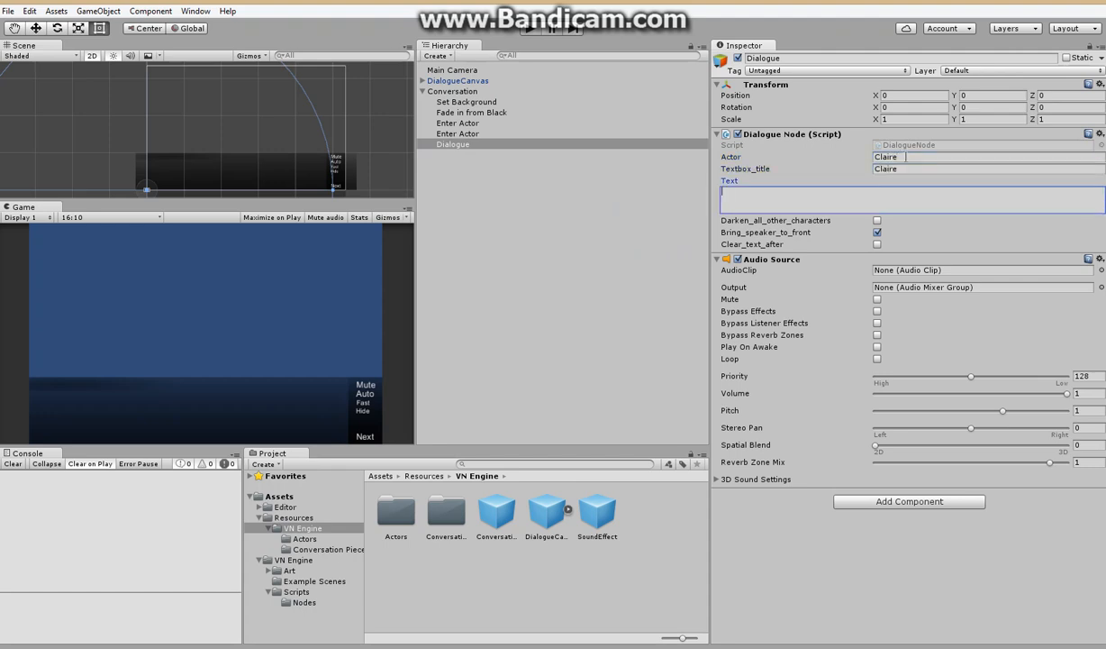
{"action": "type", "text": "Say something!"}
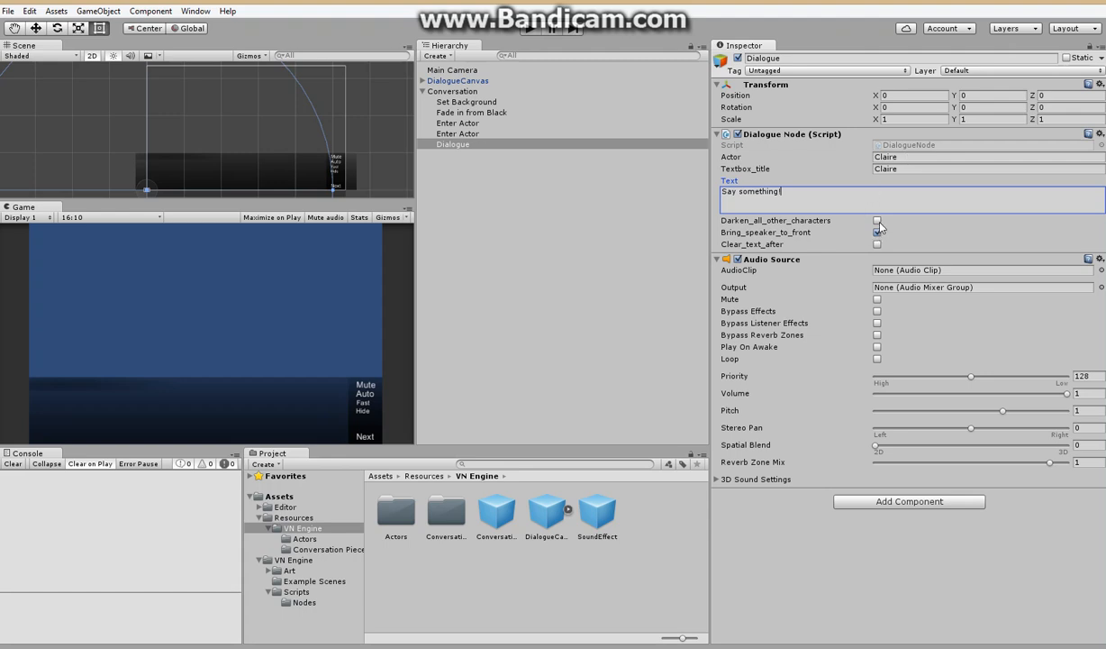
{"action": "left_click", "coordinate": [875, 220]}
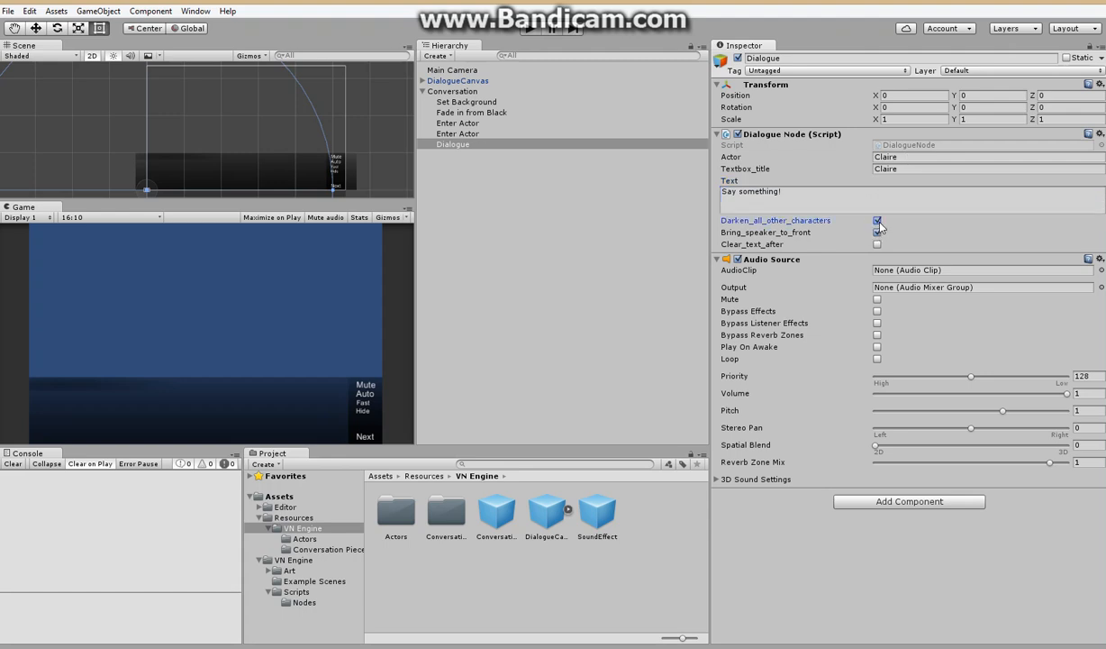
Step: Add a Dialogue node where Jake says "Something more creative", darkening others
{"action": "right_click", "coordinate": [452, 91]}
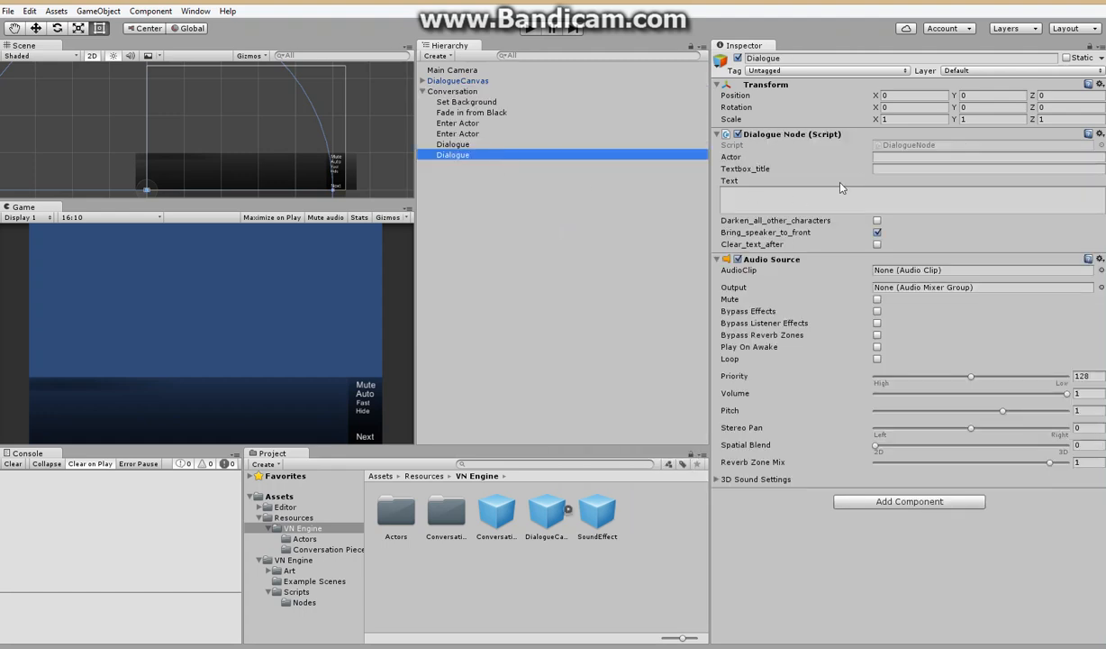
{"action": "type", "text": "Jake"}
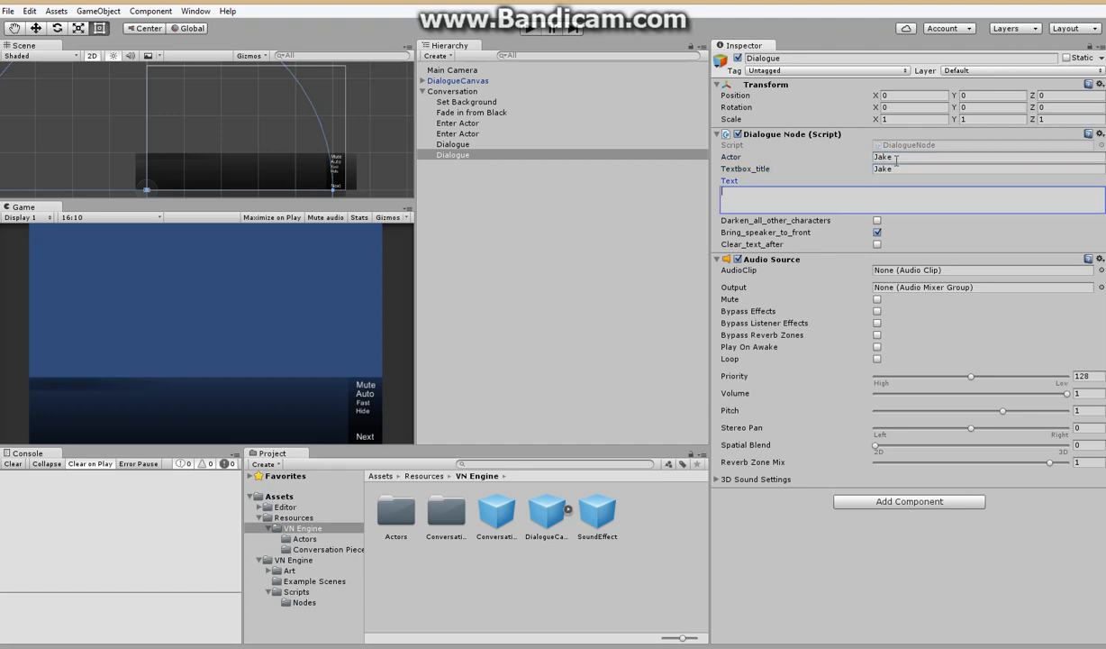
{"action": "type", "text": "Something more"}
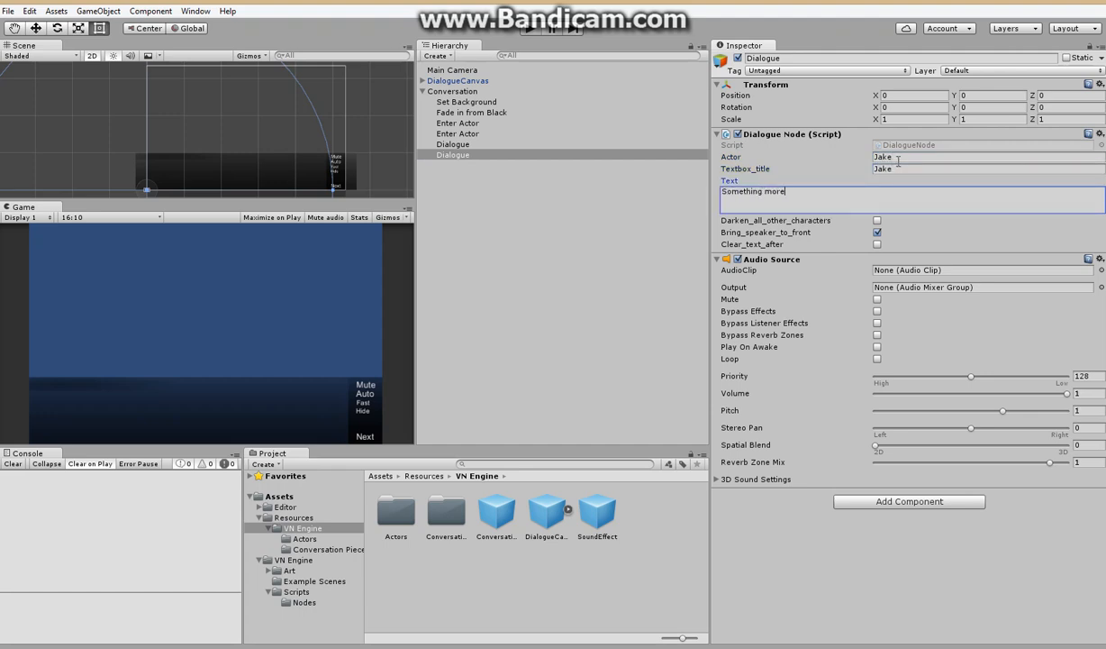
{"action": "type", "text": "creative"}
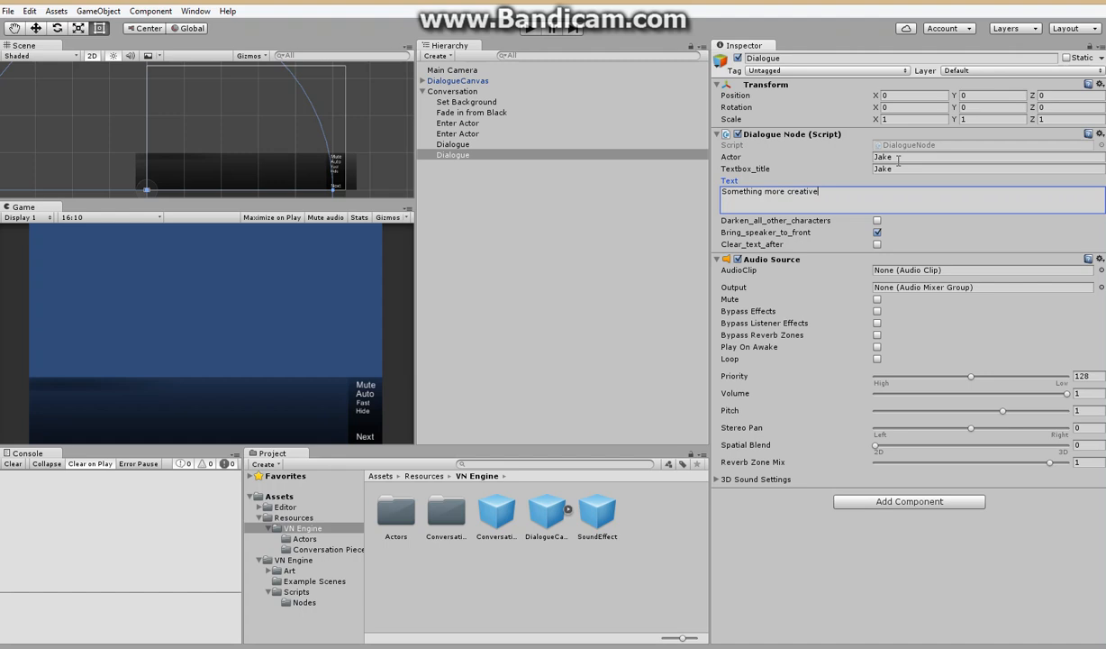
{"action": "left_click", "coordinate": [877, 220]}
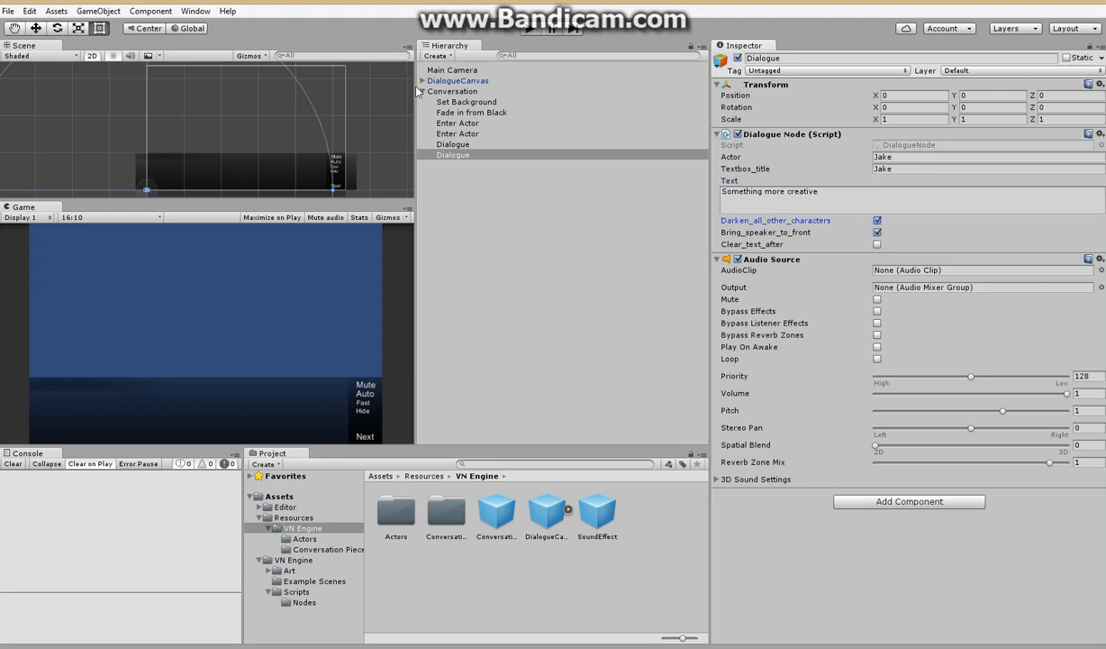
Step: Add Enter Actor nodes for Bill and for Michelle sliding in on the right
{"action": "right_click", "coordinate": [452, 91]}
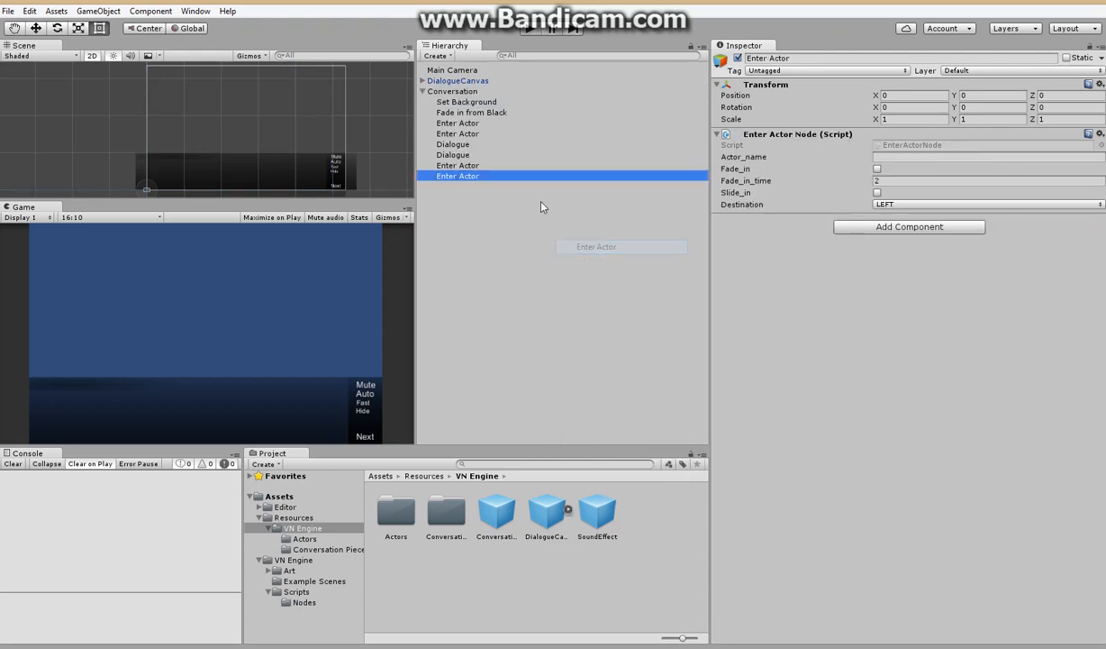
{"action": "left_click", "coordinate": [458, 165]}
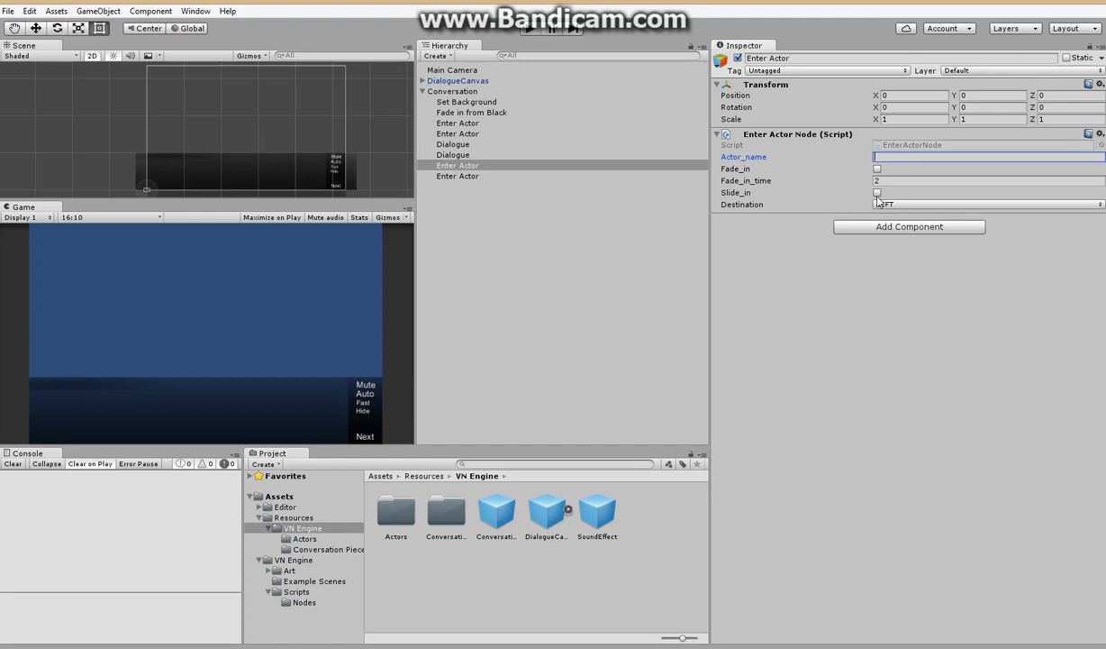
{"action": "type", "text": "Bill"}
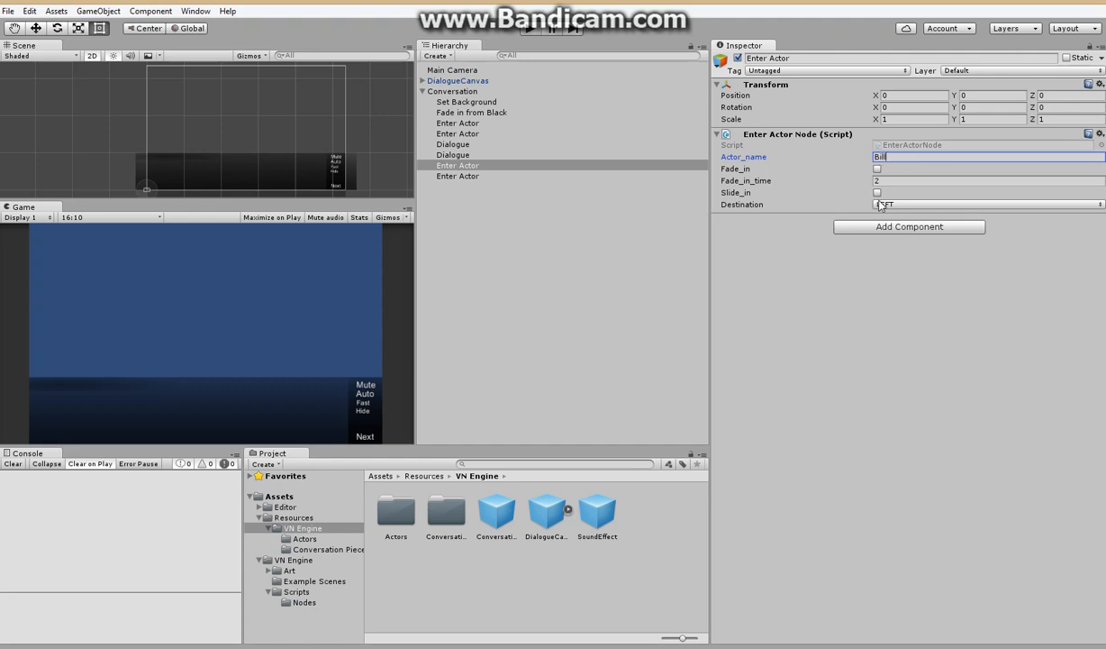
{"action": "left_click", "coordinate": [987, 203]}
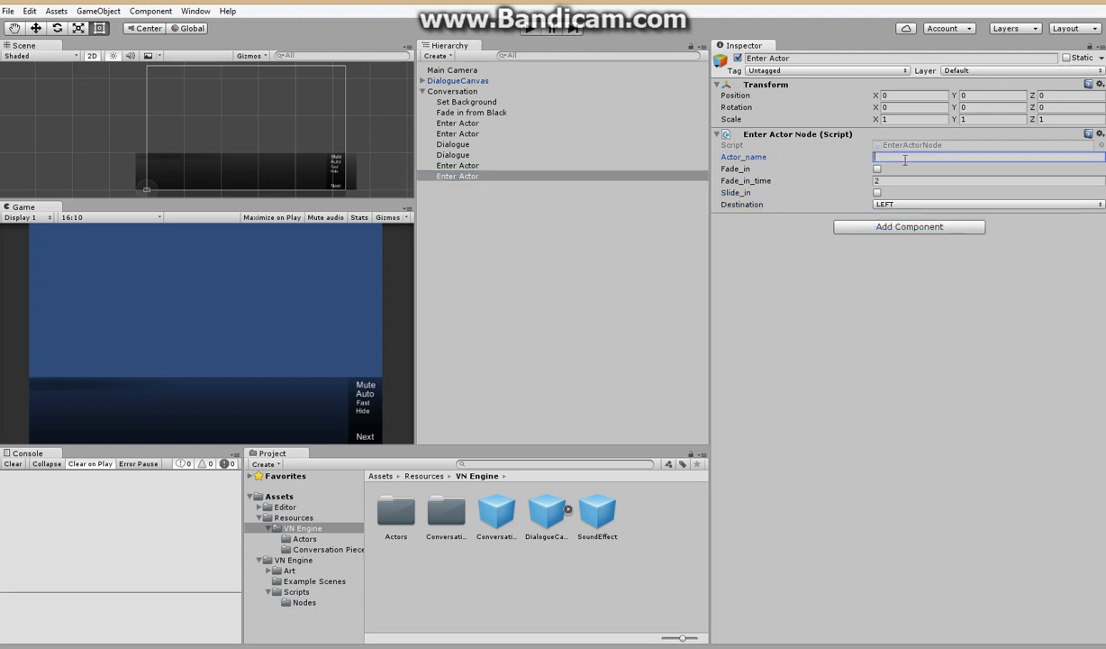
{"action": "type", "text": "Mich"}
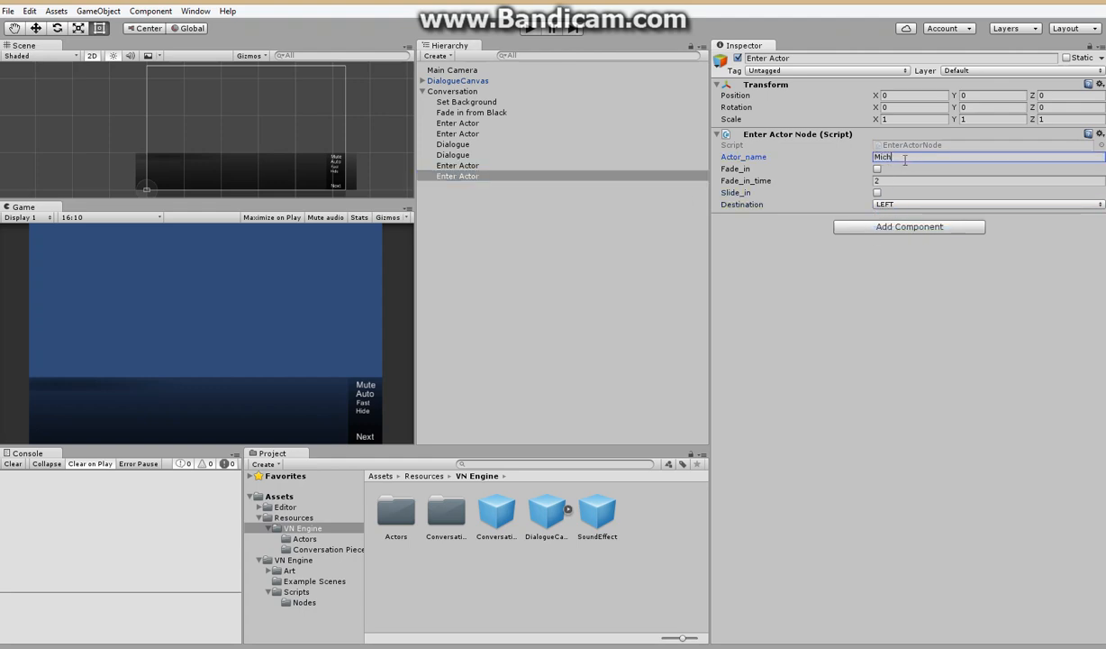
{"action": "left_click", "coordinate": [987, 204]}
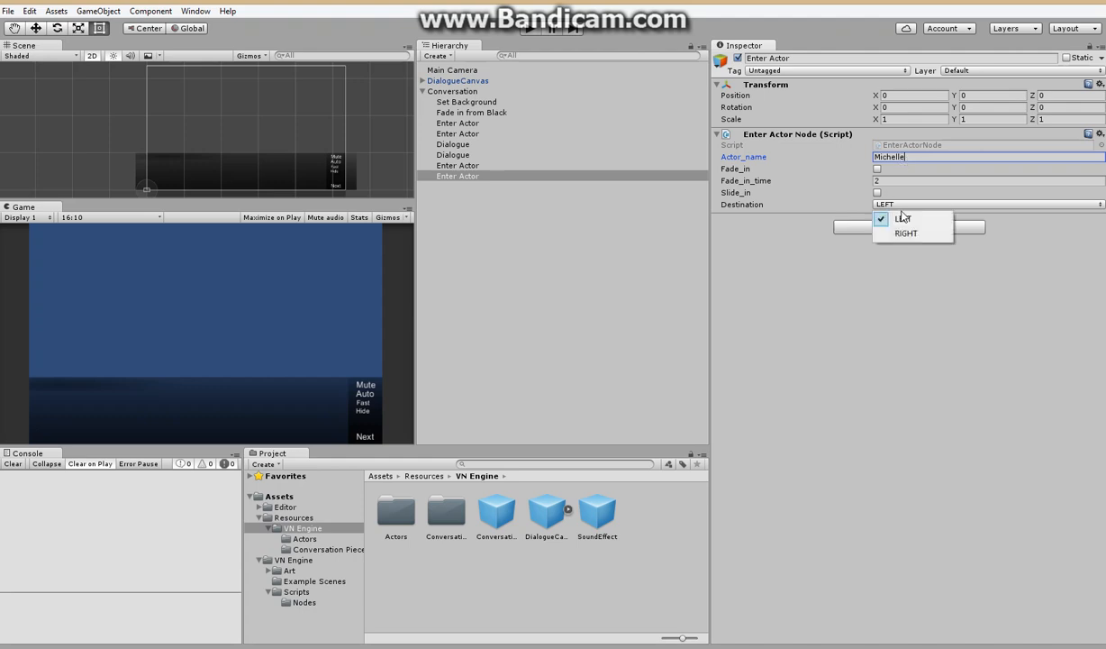
{"action": "left_click", "coordinate": [905, 232]}
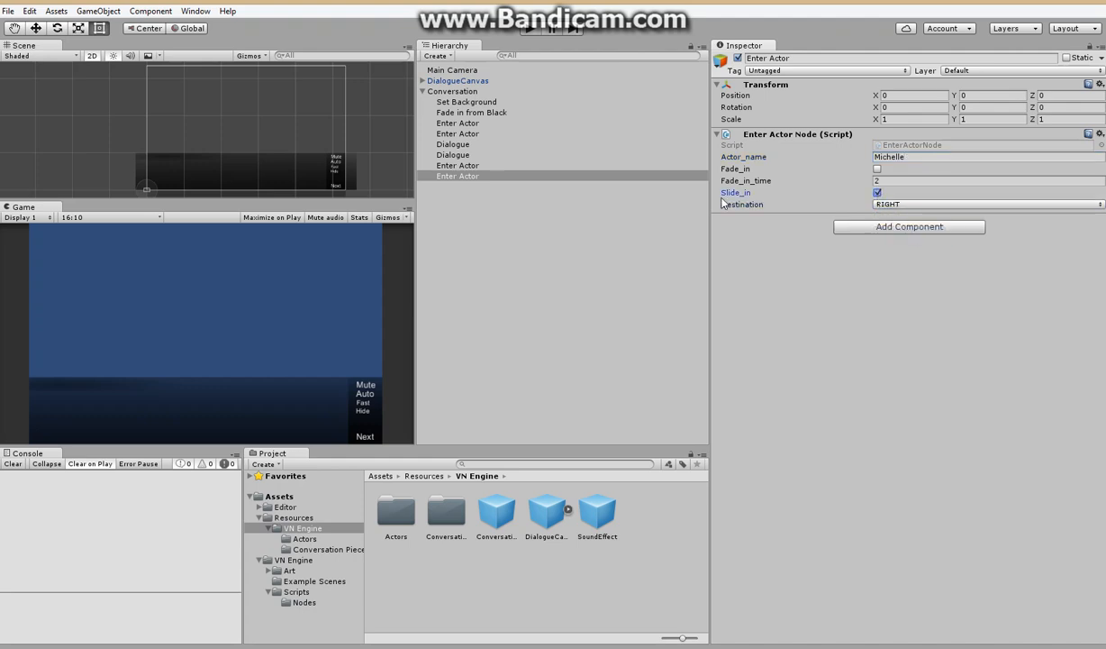
Step: Add a Dialogue where Michelle says "Some witty dialogue", darkening other characters
{"action": "right_click", "coordinate": [452, 91]}
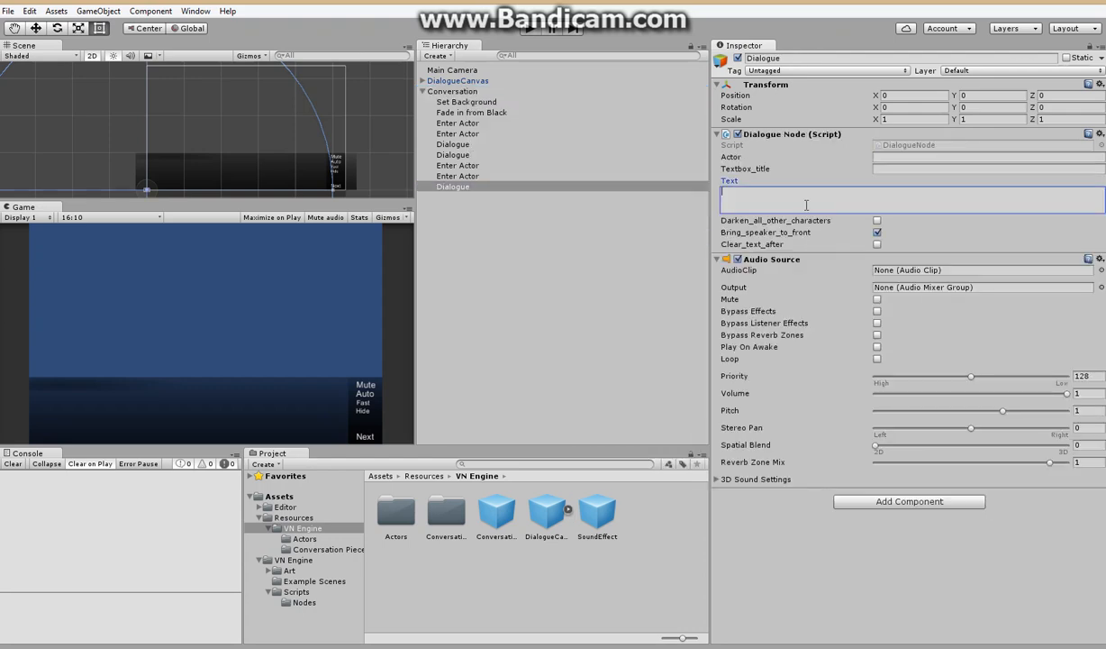
{"action": "type", "text": "Some witty"}
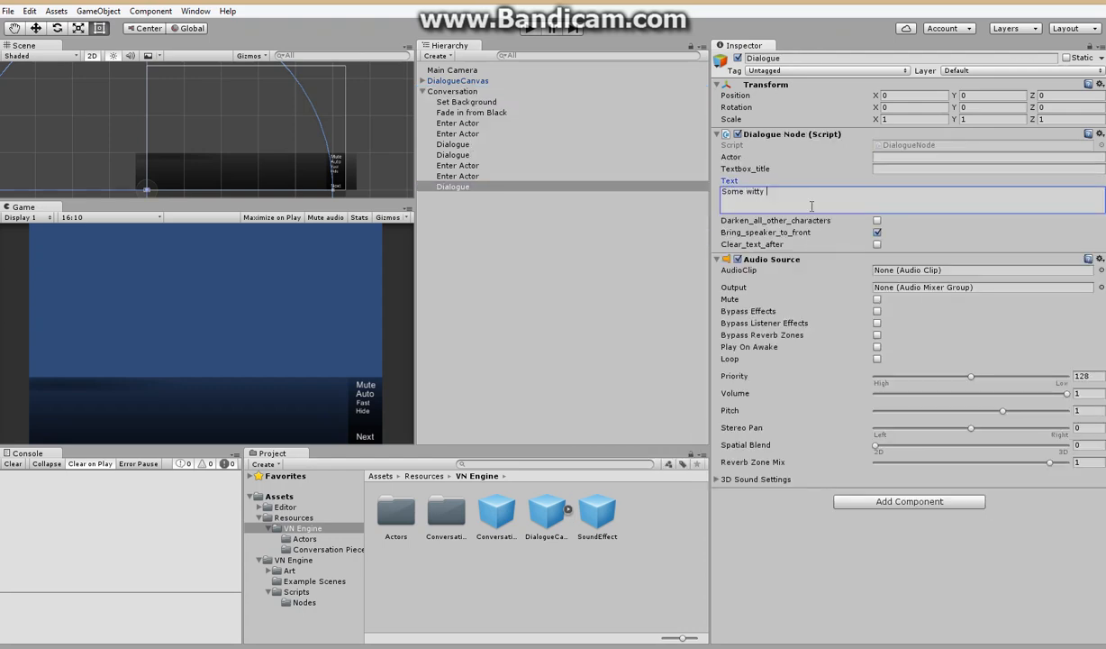
{"action": "left_click", "coordinate": [987, 156]}
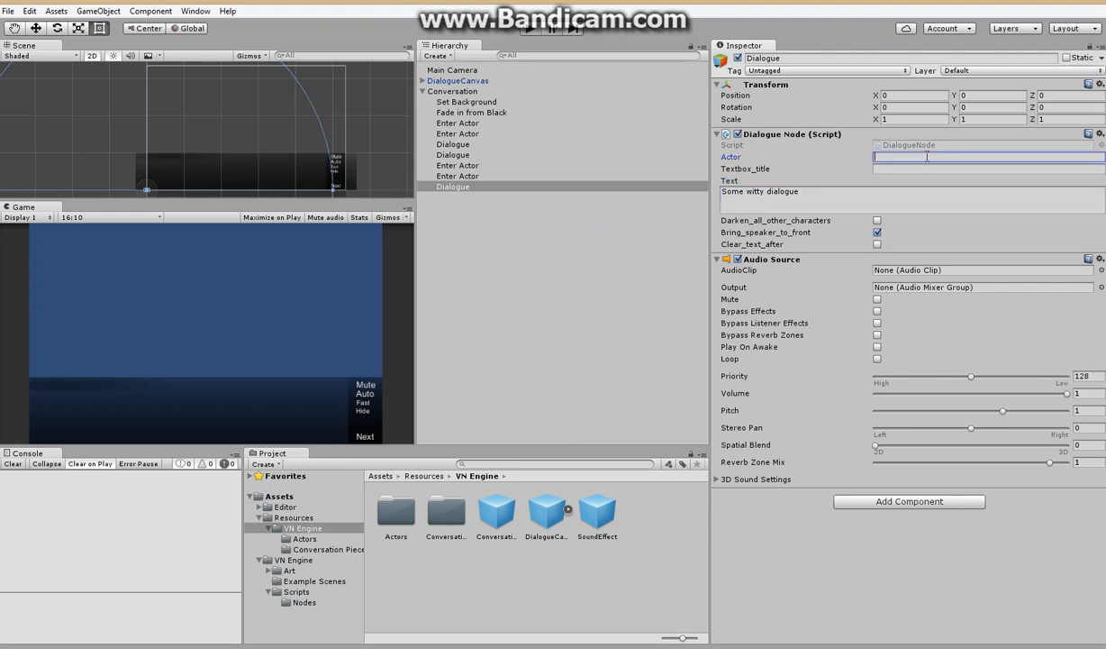
{"action": "type", "text": "Michelle"}
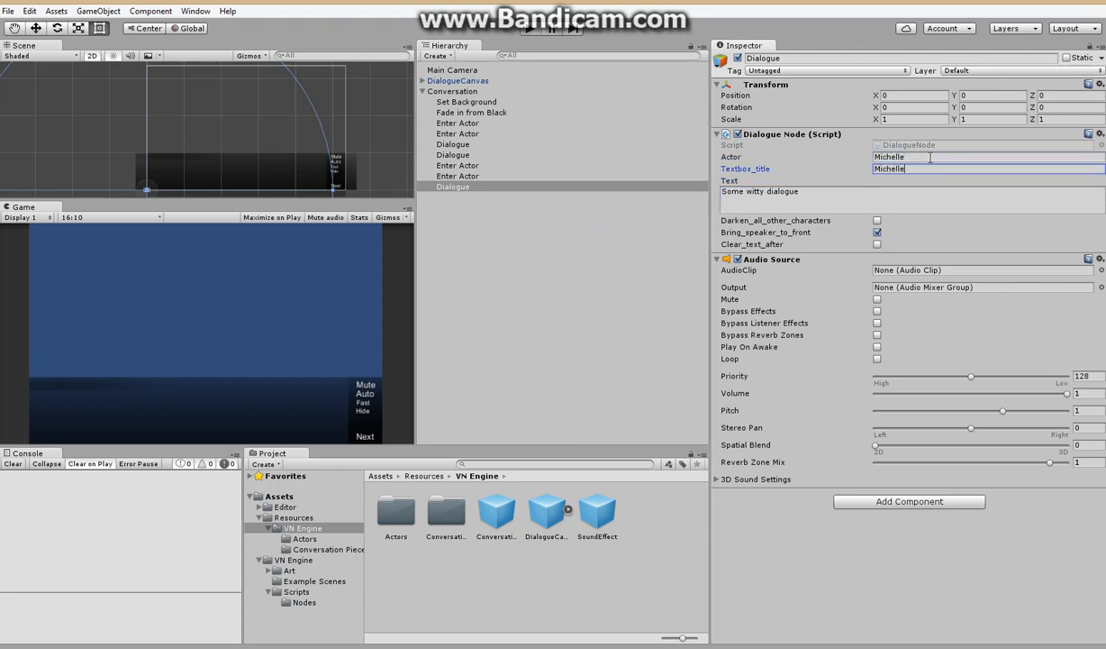
{"action": "left_click", "coordinate": [876, 220]}
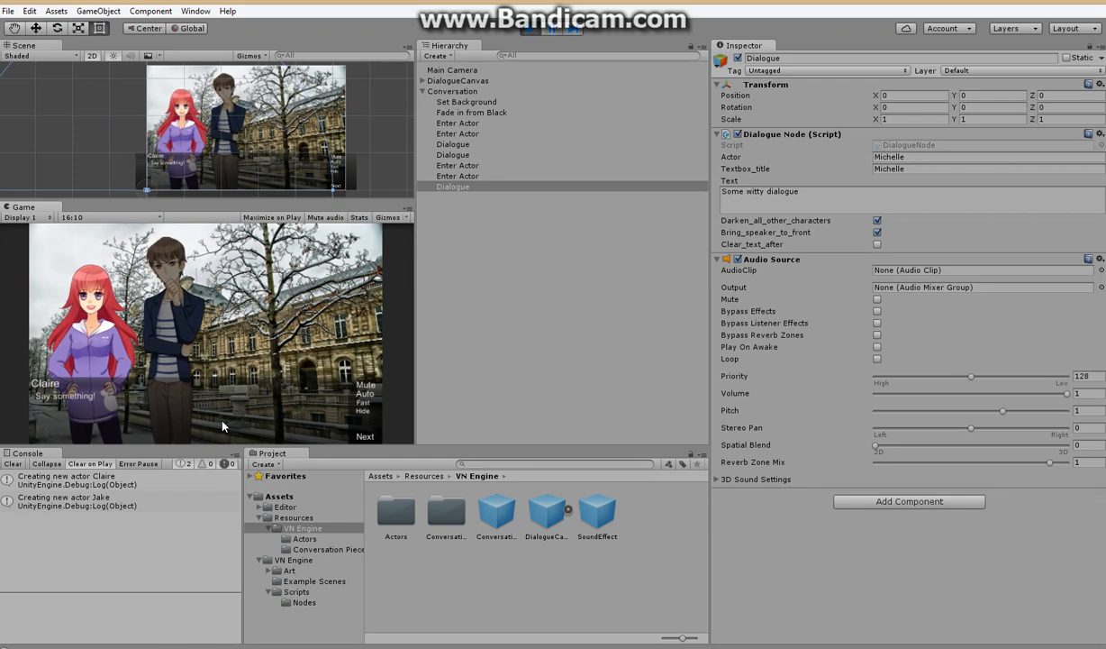
Step: Play the scene and advance through Claire's and Jake's dialogue lines
{"action": "left_click", "coordinate": [364, 436]}
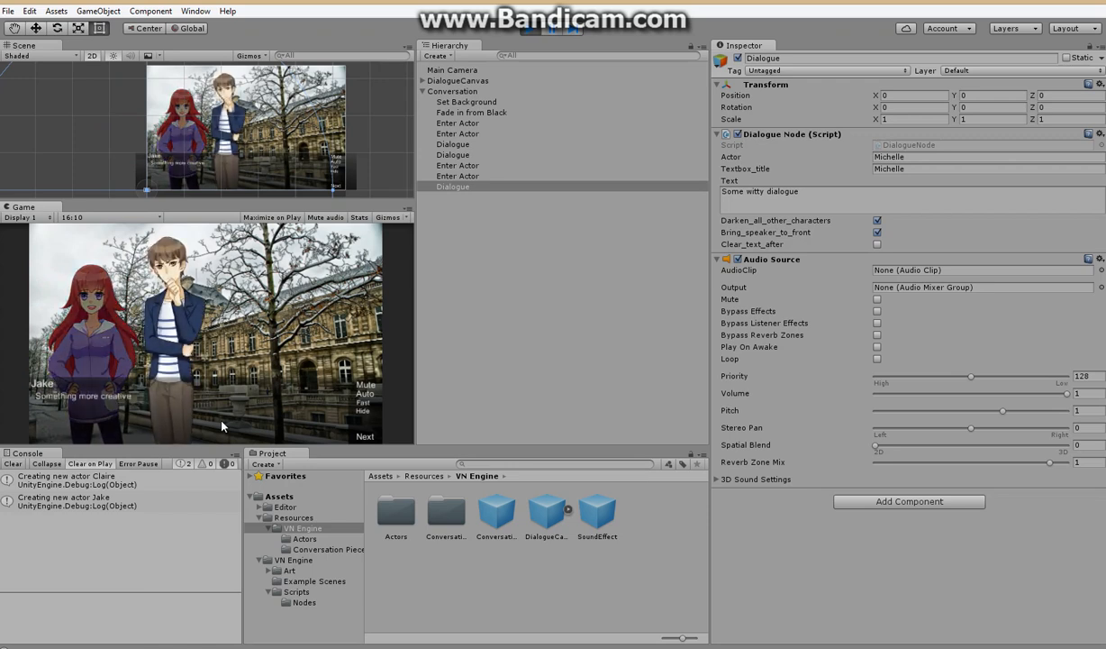
{"action": "left_click", "coordinate": [364, 435]}
{"action": "type", "text": "Conversation 2"}
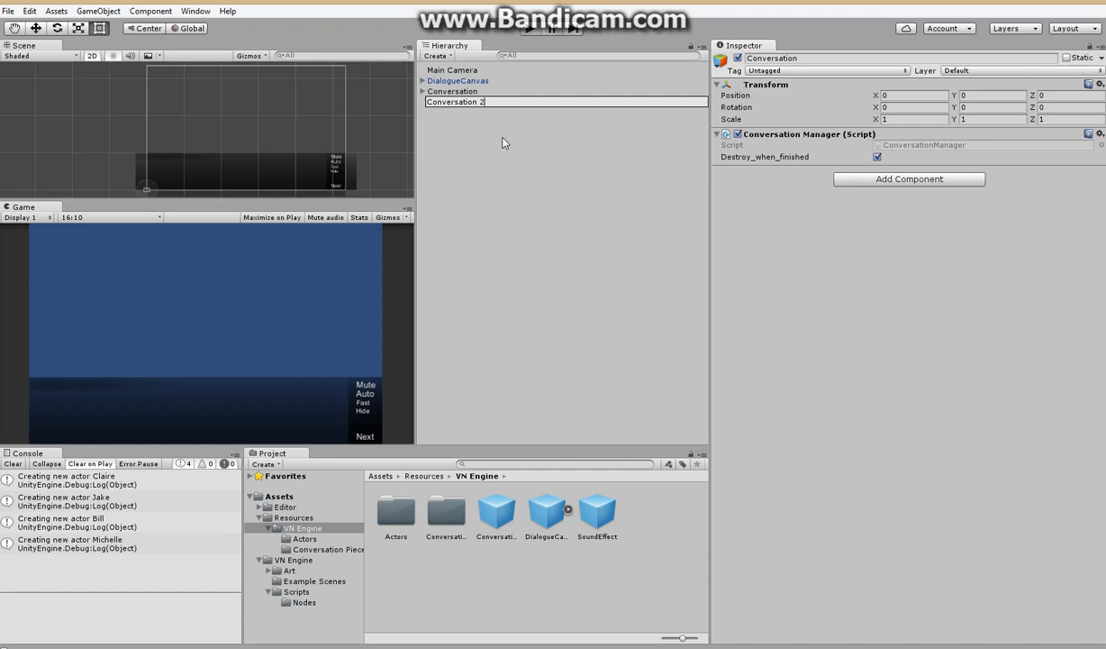
Step: Create new conversations named Conversation 2 and Conversation 3 in the Hierarchy
{"action": "right_click", "coordinate": [505, 142]}
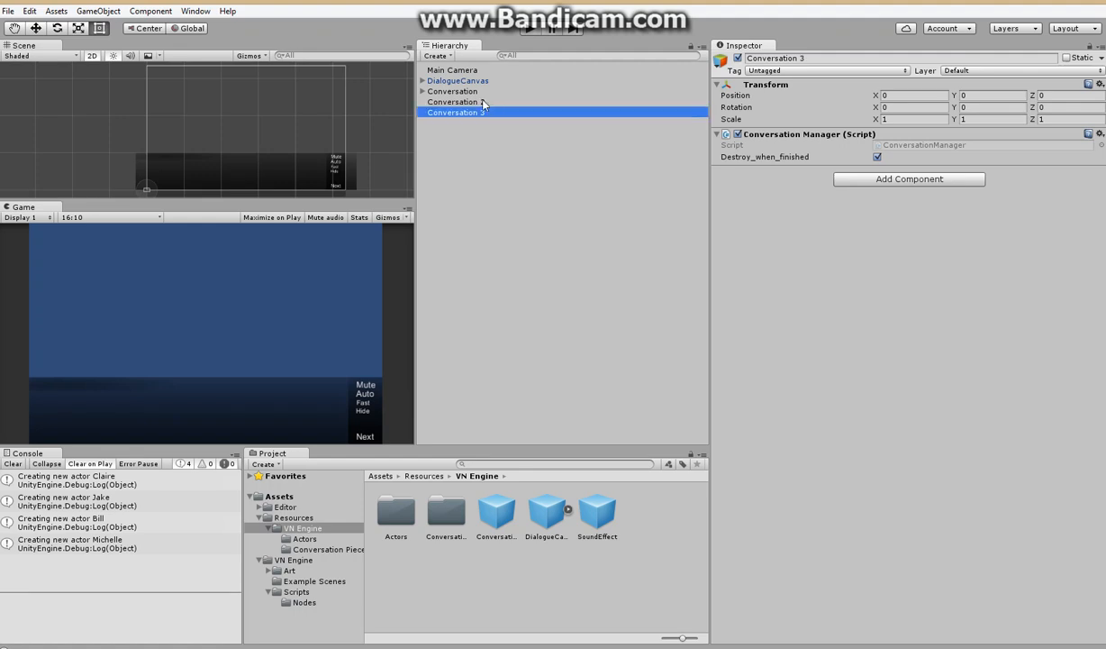
{"action": "left_click", "coordinate": [423, 91]}
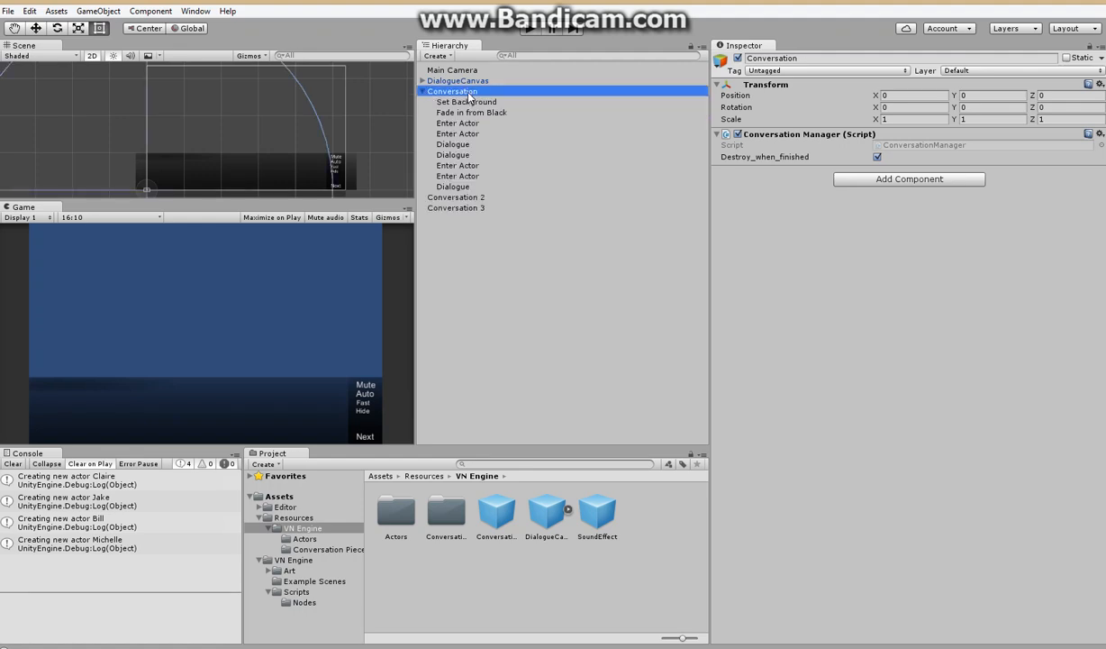
Step: Add a Show Choices node whose buttons call Start_Conversation with Conversation 2 and 3
{"action": "right_click", "coordinate": [451, 91]}
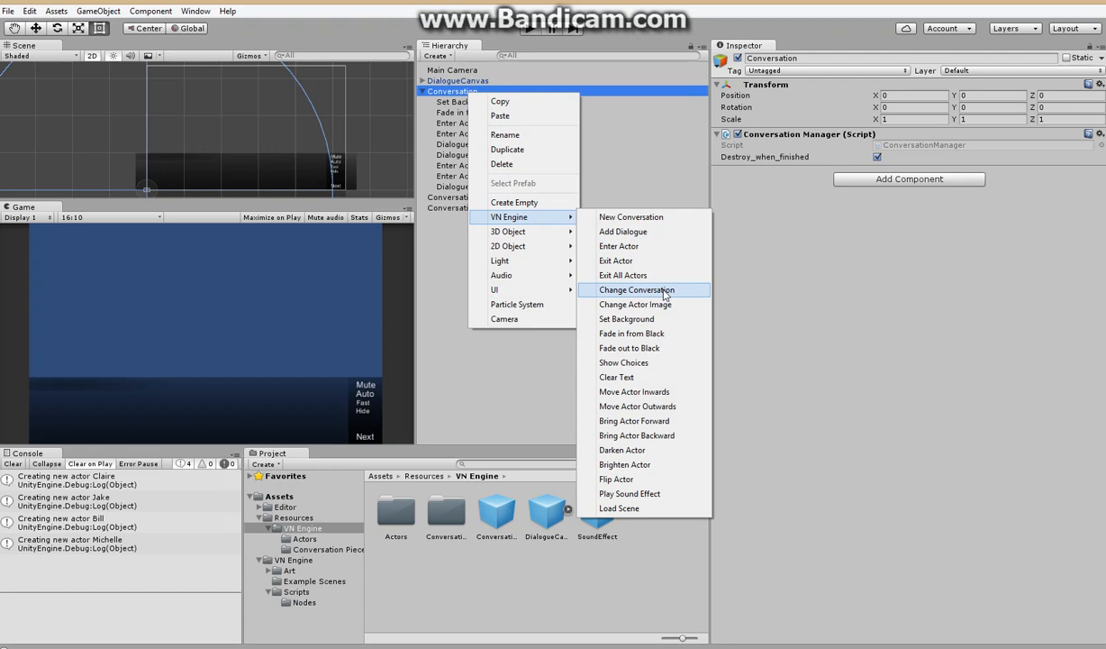
{"action": "left_click", "coordinate": [624, 363]}
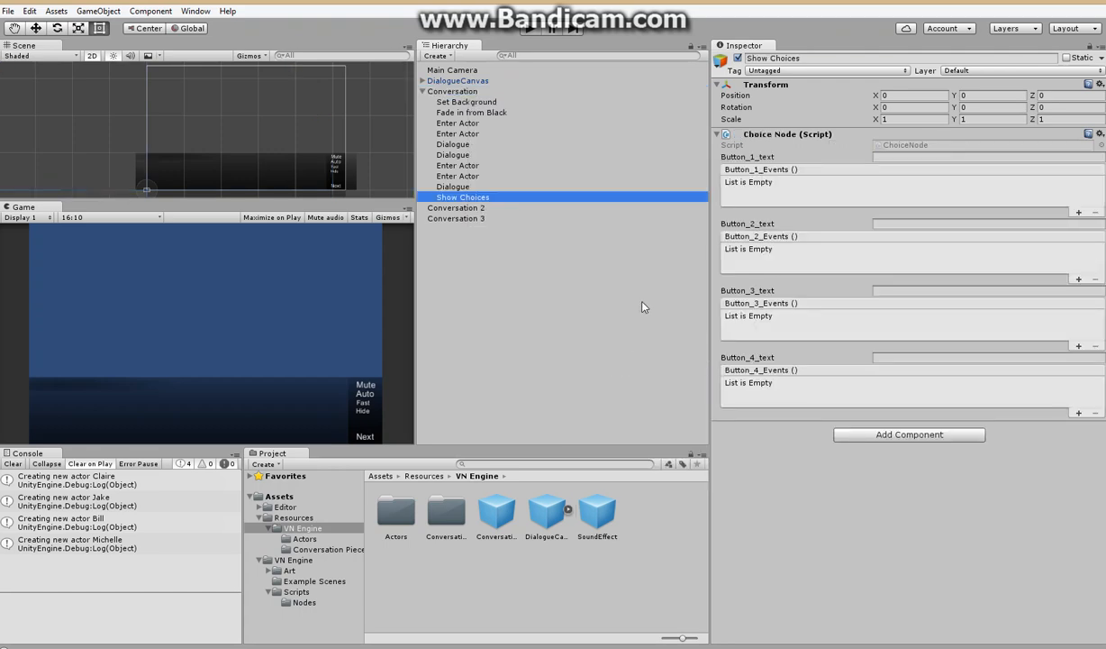
{"action": "mouse_move", "coordinate": [997, 280]}
{"action": "type", "text": "Play conversation 3"}
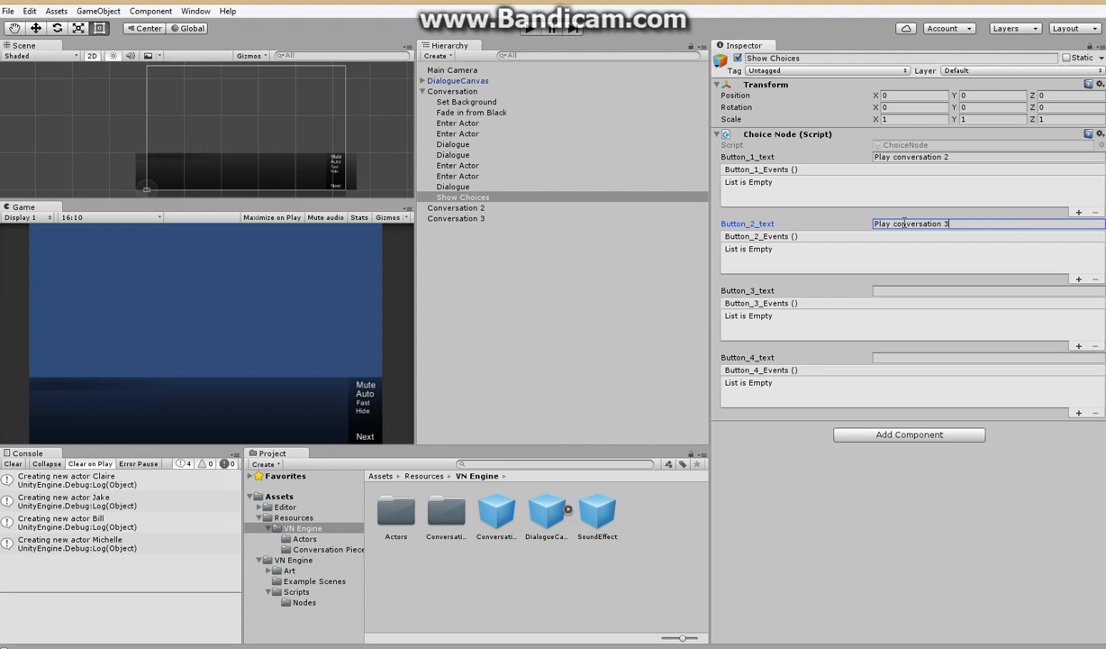
{"action": "left_click", "coordinate": [1079, 212]}
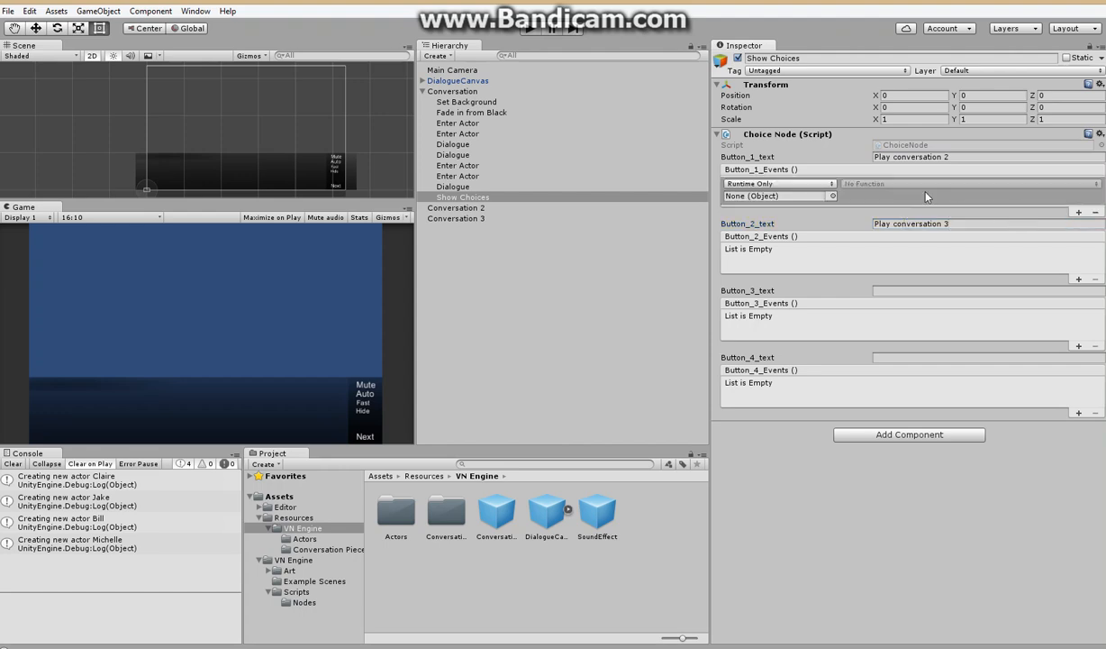
{"action": "left_click", "coordinate": [463, 196]}
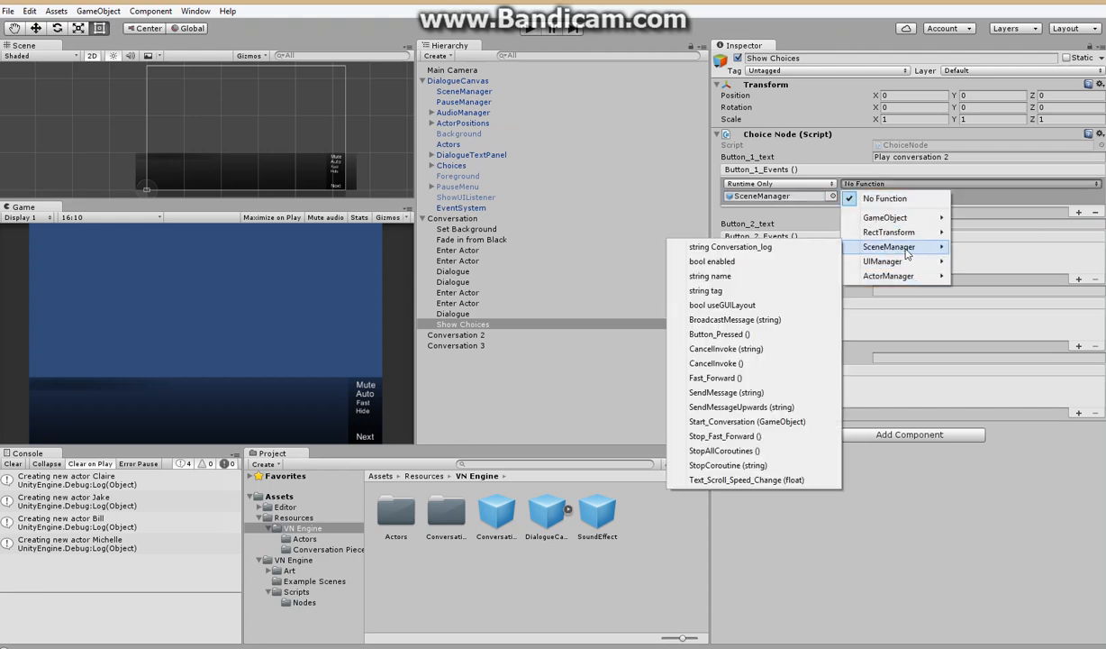
{"action": "left_click", "coordinate": [746, 421]}
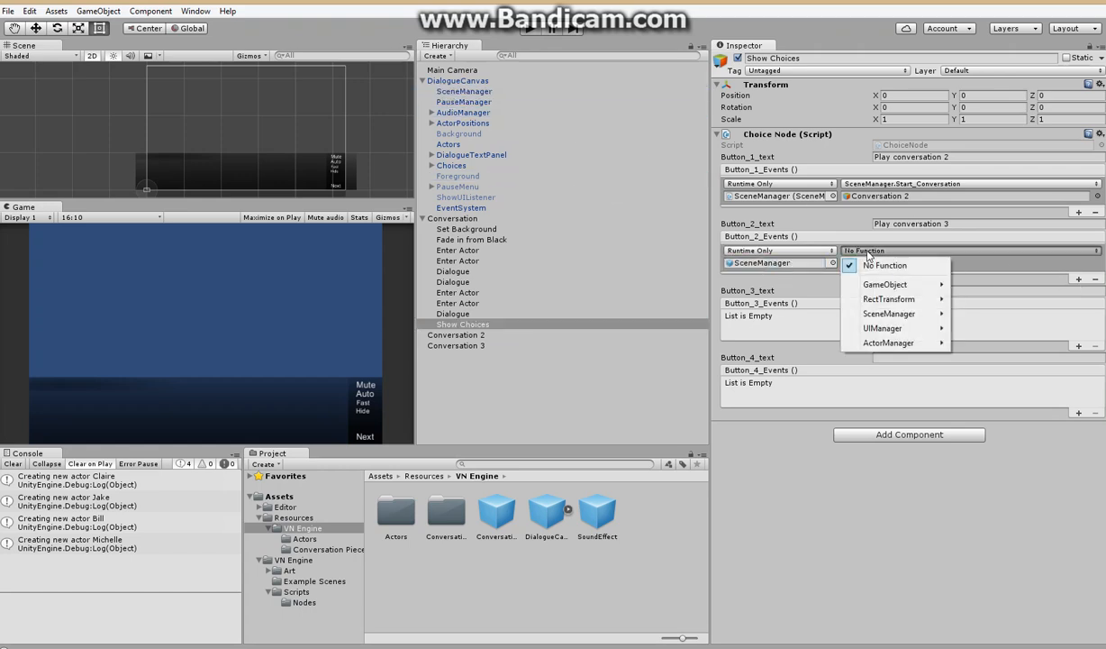
{"action": "mouse_move", "coordinate": [889, 313]}
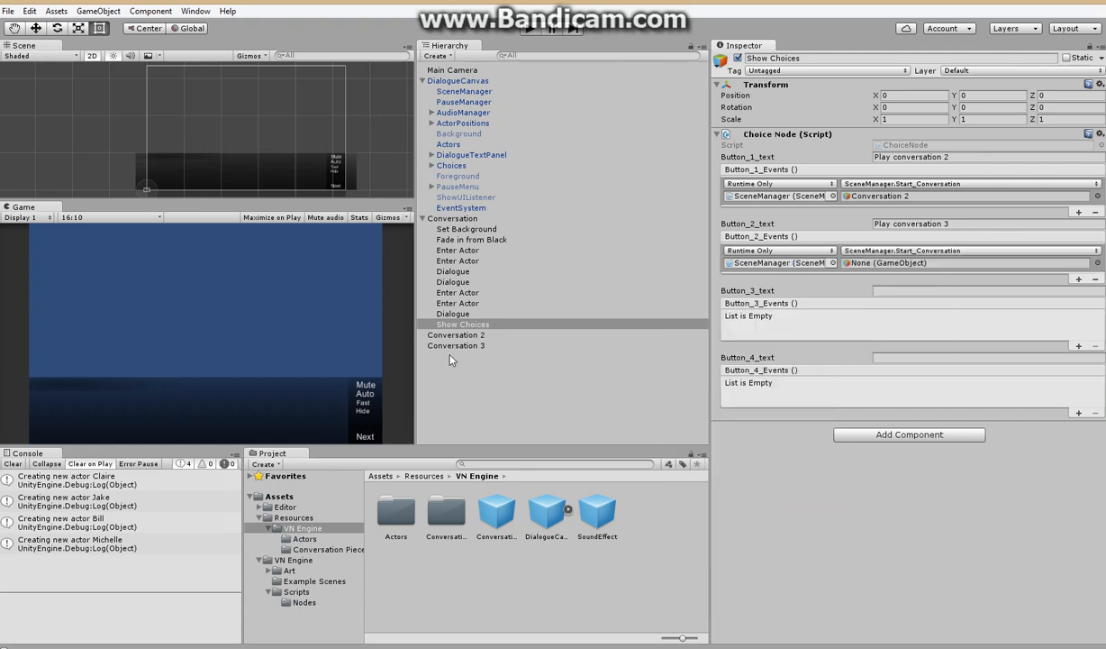
{"action": "left_click", "coordinate": [968, 262]}
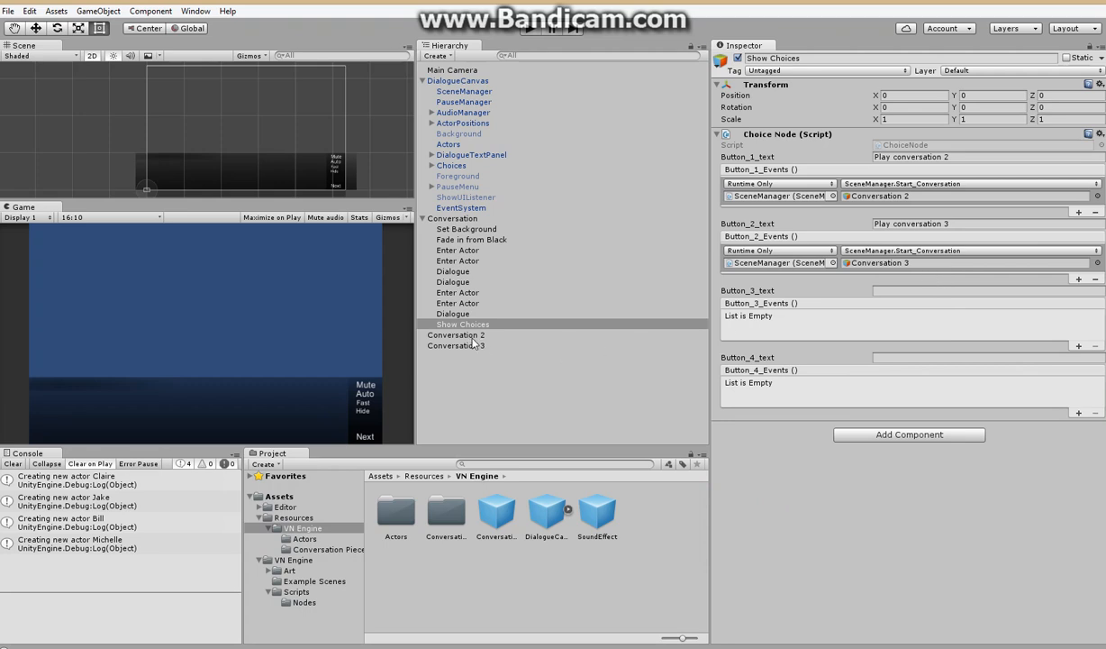
Step: Add a Dialogue to Conversation 2 where Claire says "Welcome to conversation 2!"
{"action": "right_click", "coordinate": [455, 334]}
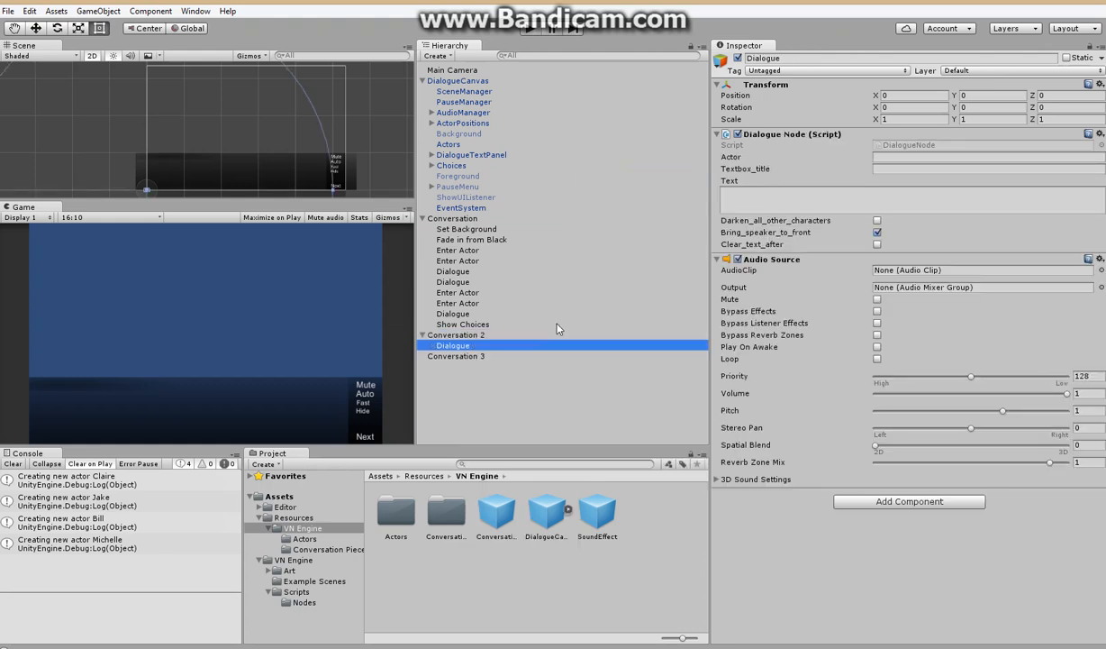
{"action": "left_click", "coordinate": [987, 157]}
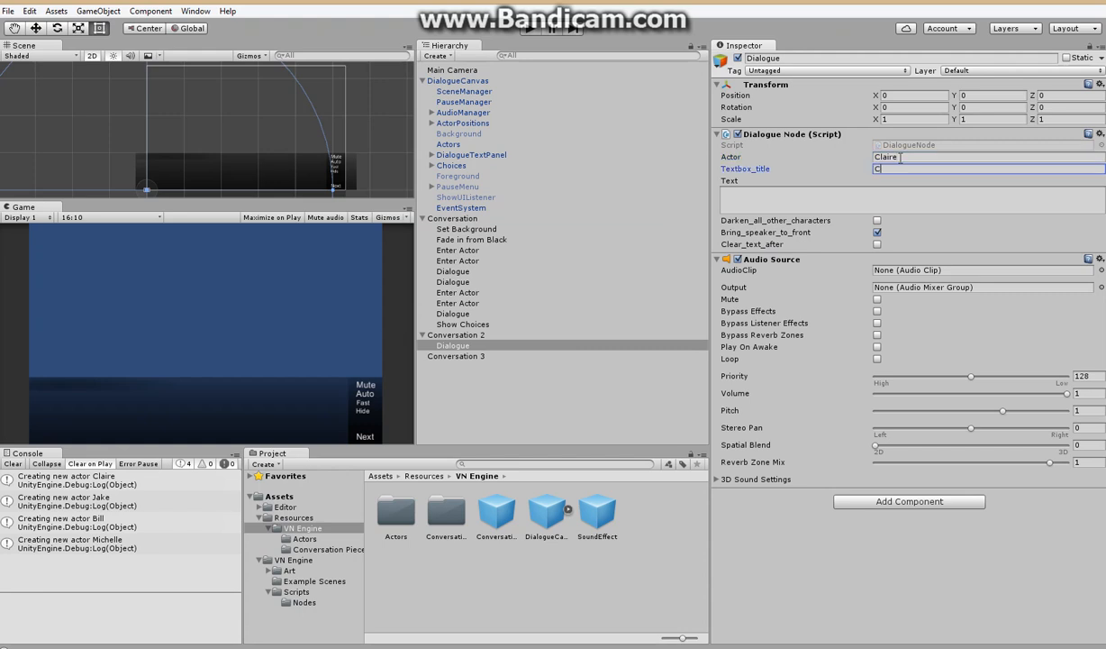
{"action": "left_click", "coordinate": [910, 196]}
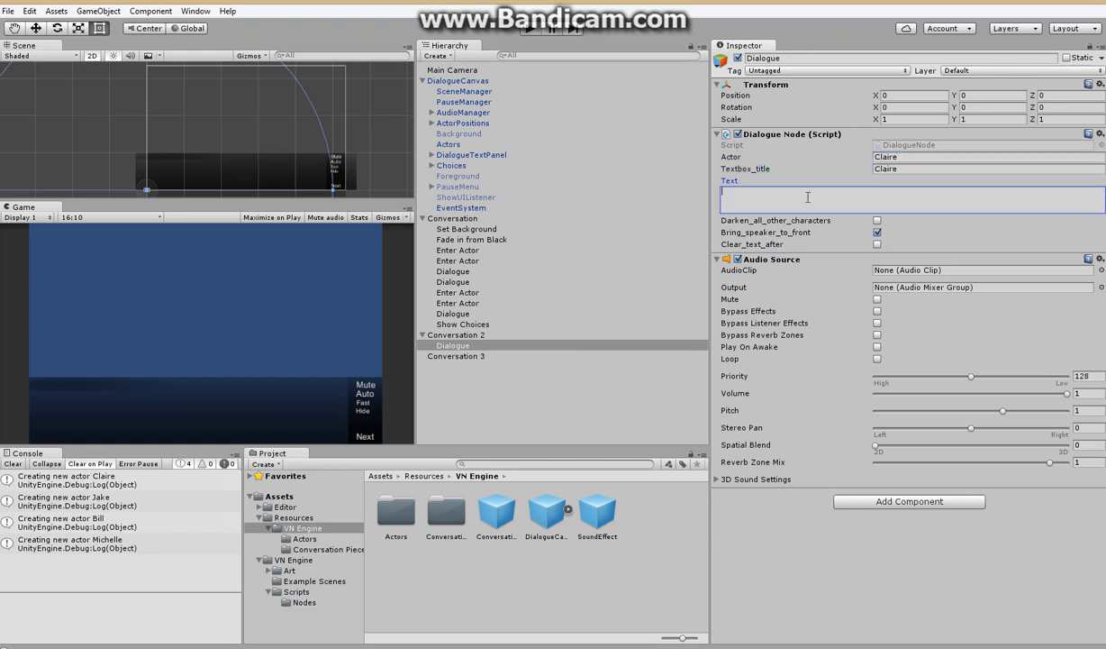
{"action": "type", "text": "Welcome to conversation"}
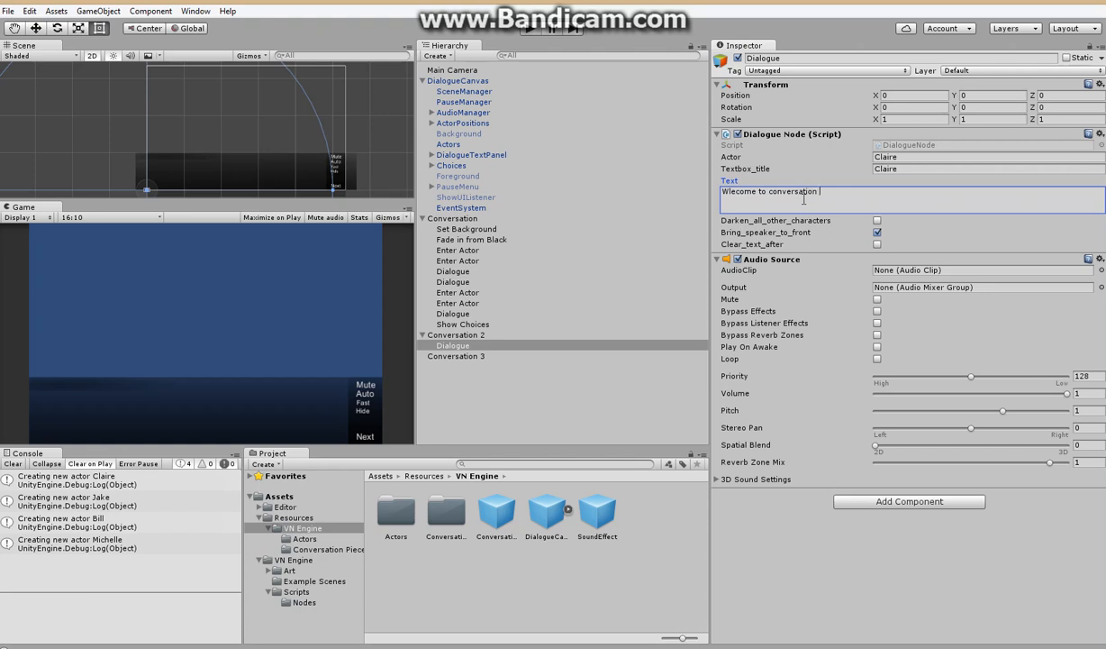
{"action": "type", "text": "2!"}
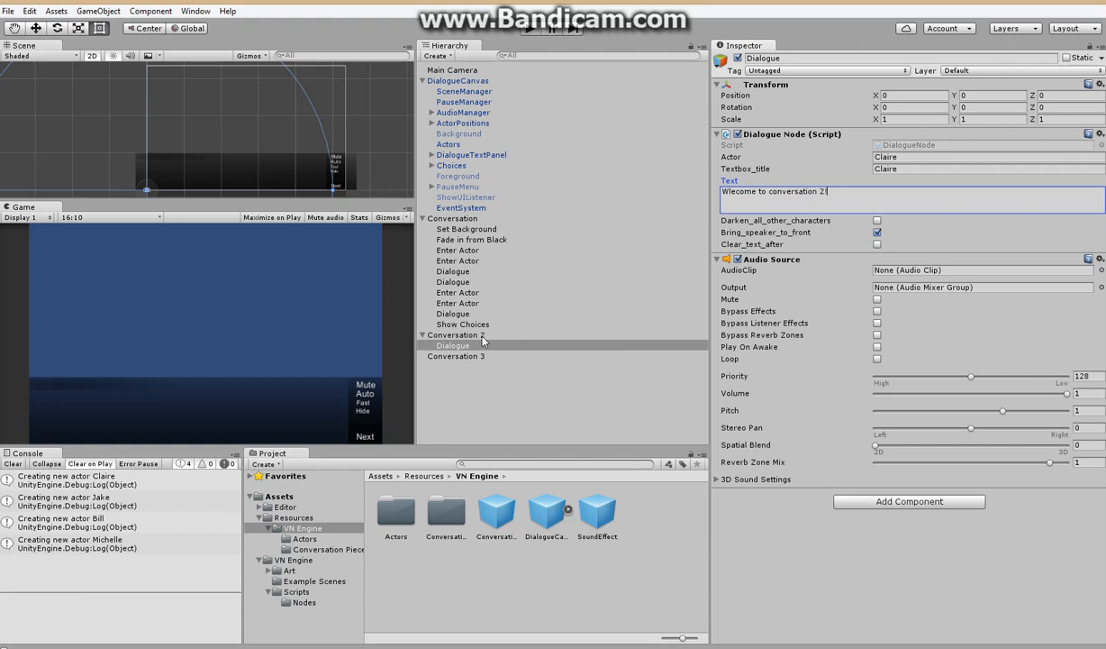
Step: Add Exit All Actors and Fade out to Black nodes to Conversation 2
{"action": "right_click", "coordinate": [455, 334]}
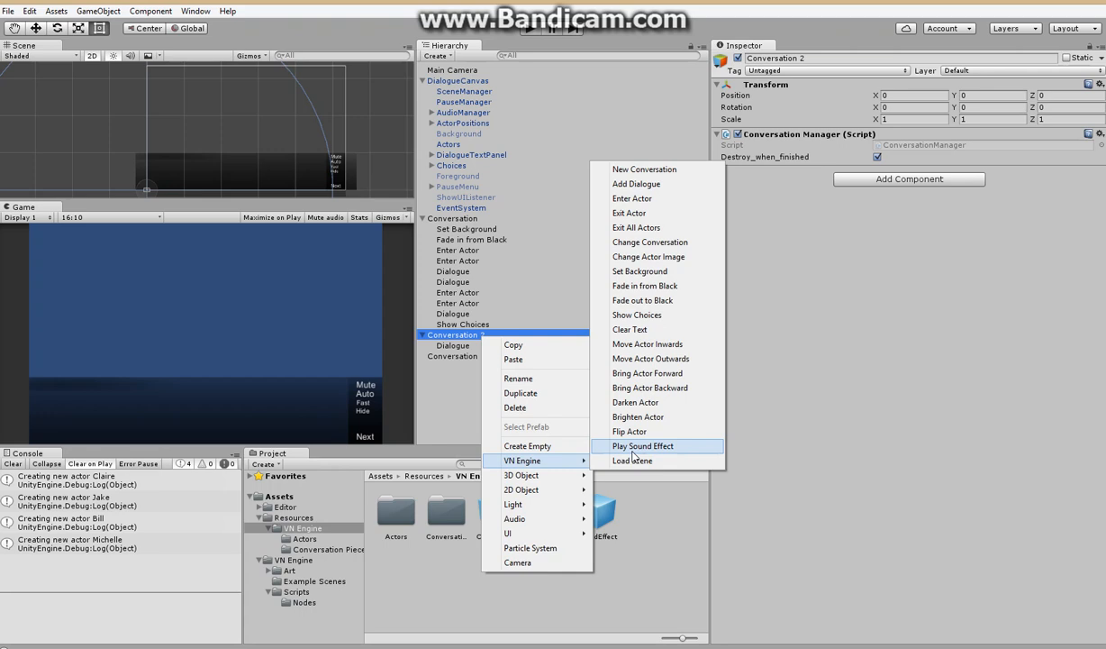
{"action": "left_click", "coordinate": [636, 227]}
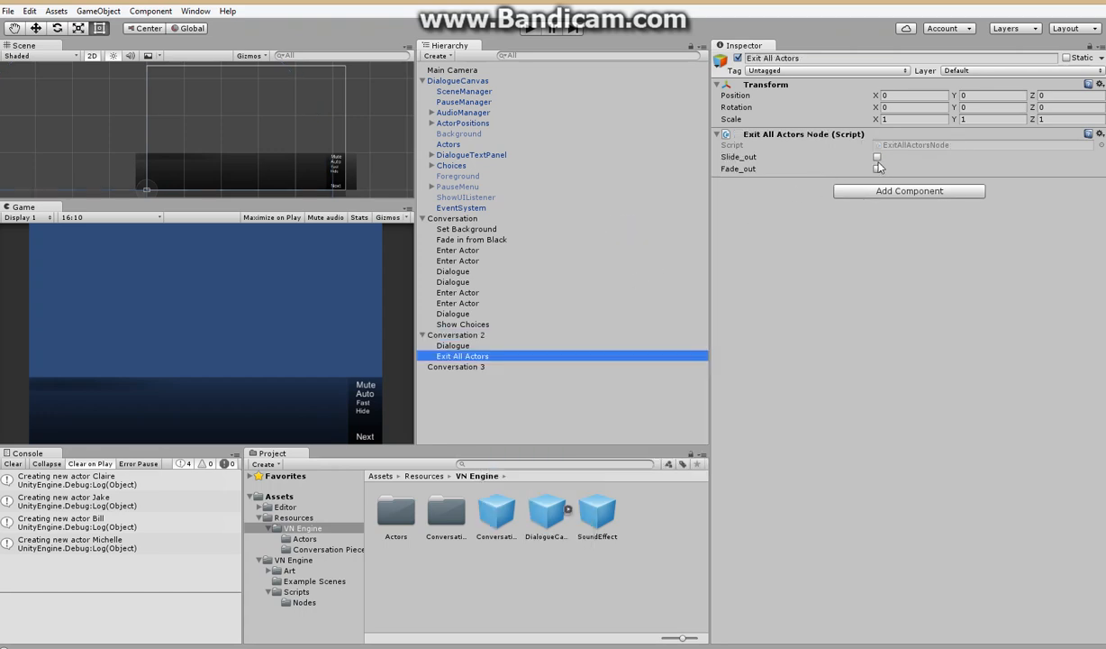
{"action": "right_click", "coordinate": [455, 334]}
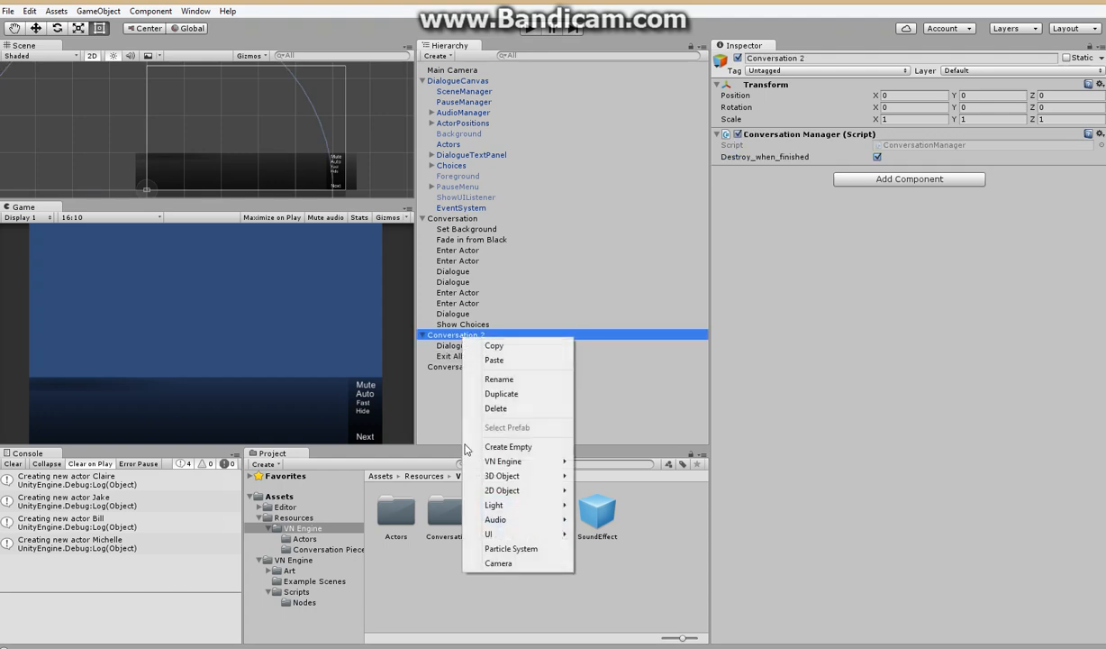
{"action": "mouse_move", "coordinate": [502, 461]}
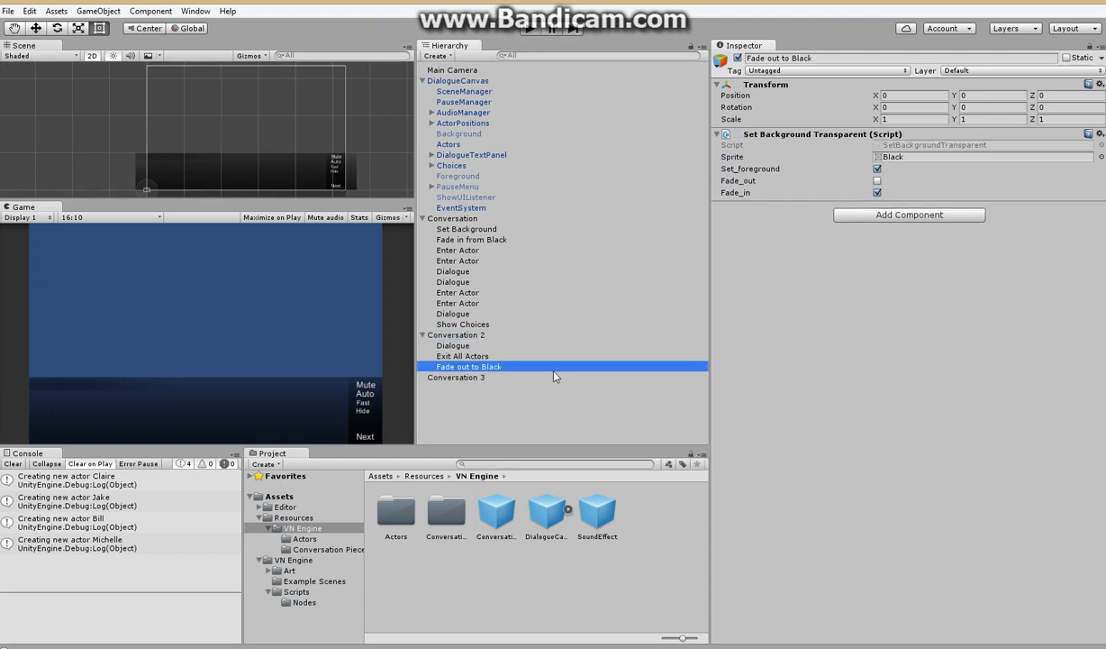
{"action": "right_click", "coordinate": [456, 377]}
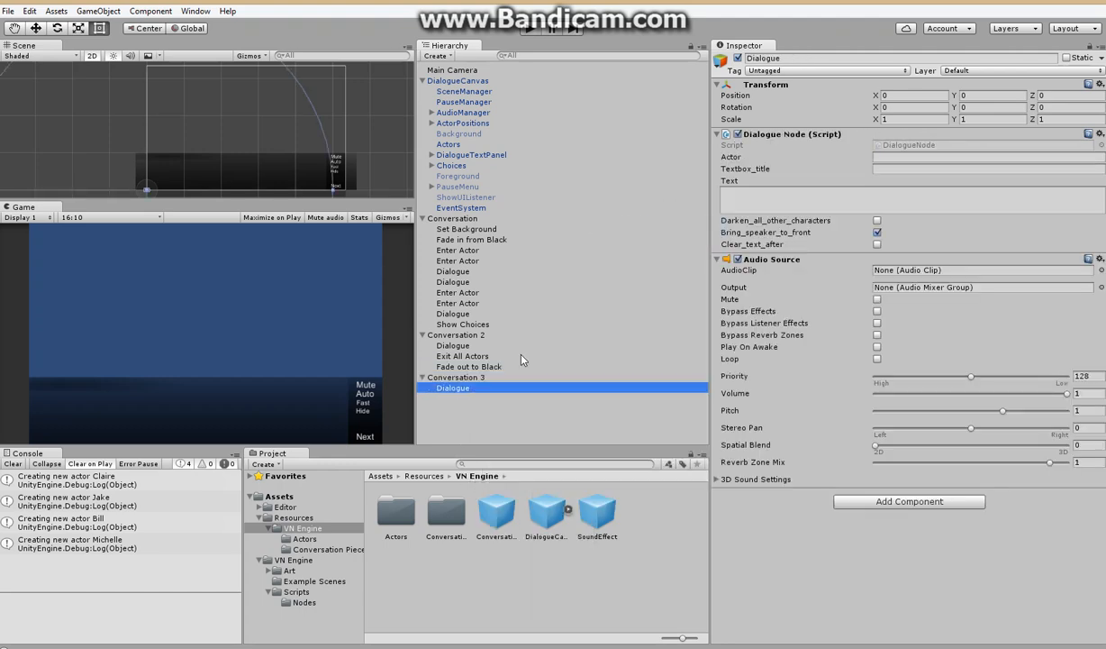
Step: Have Michelle say "Conversation 3!" in Conversation 3, with Fade out and Exit All Actors nodes
{"action": "left_click", "coordinate": [986, 157]}
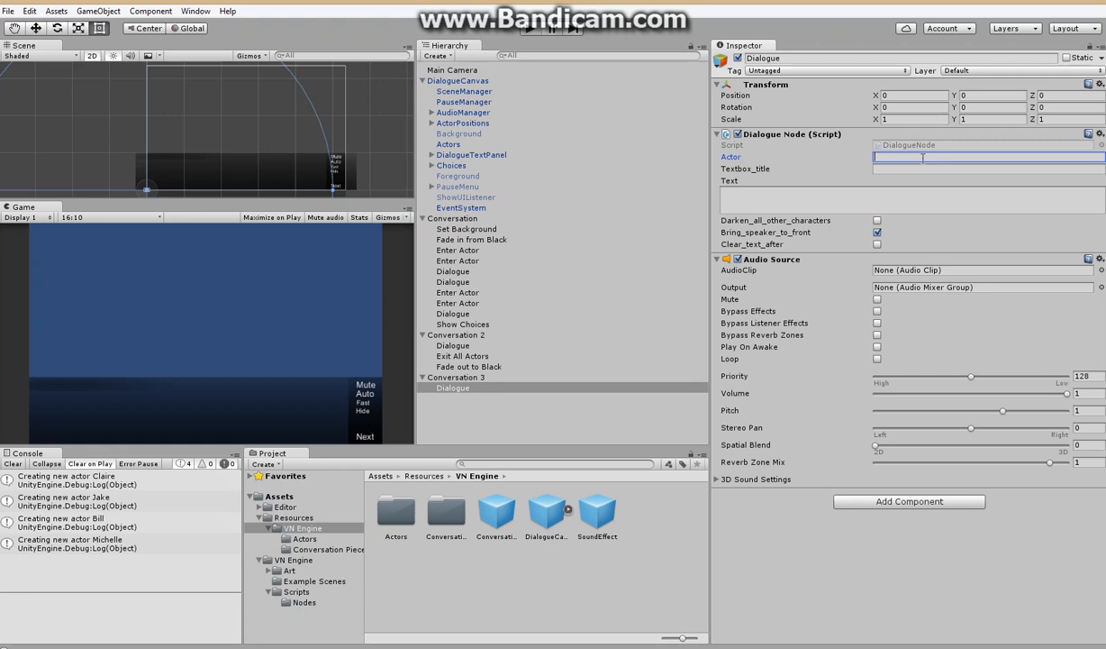
{"action": "type", "text": "Michelle"}
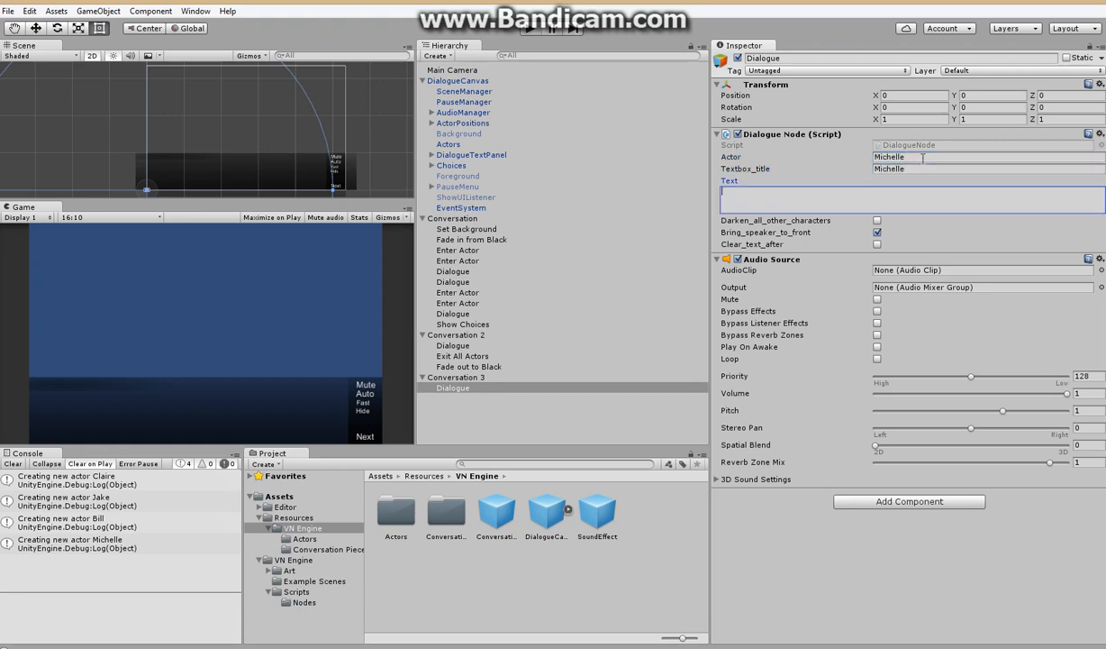
{"action": "type", "text": "Conversation 3!"}
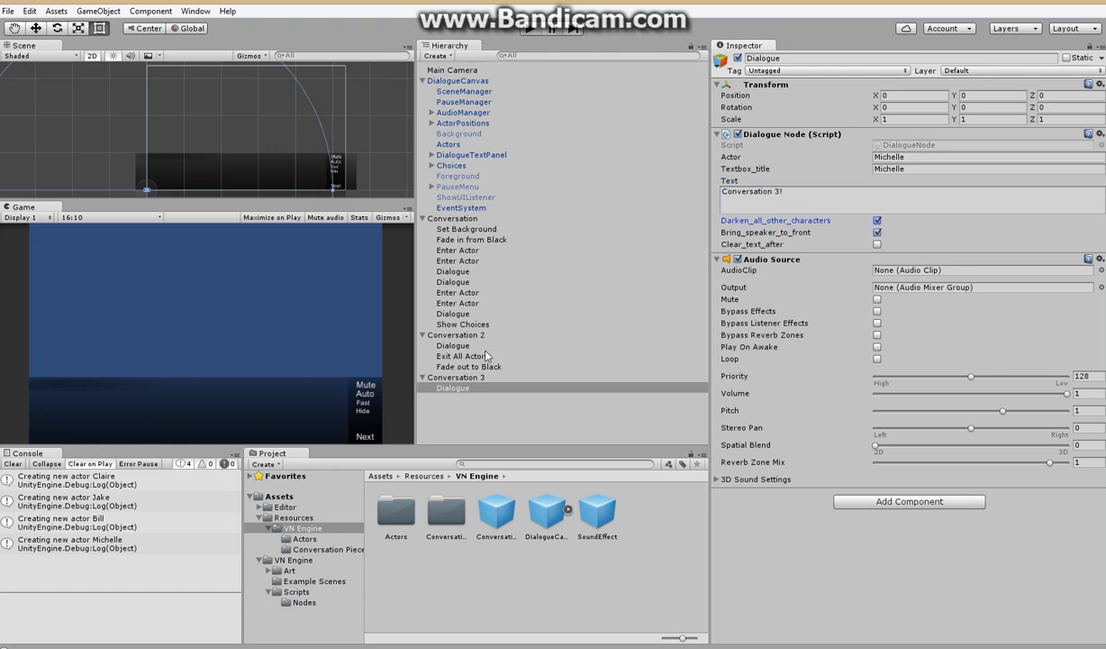
{"action": "left_click", "coordinate": [453, 345]}
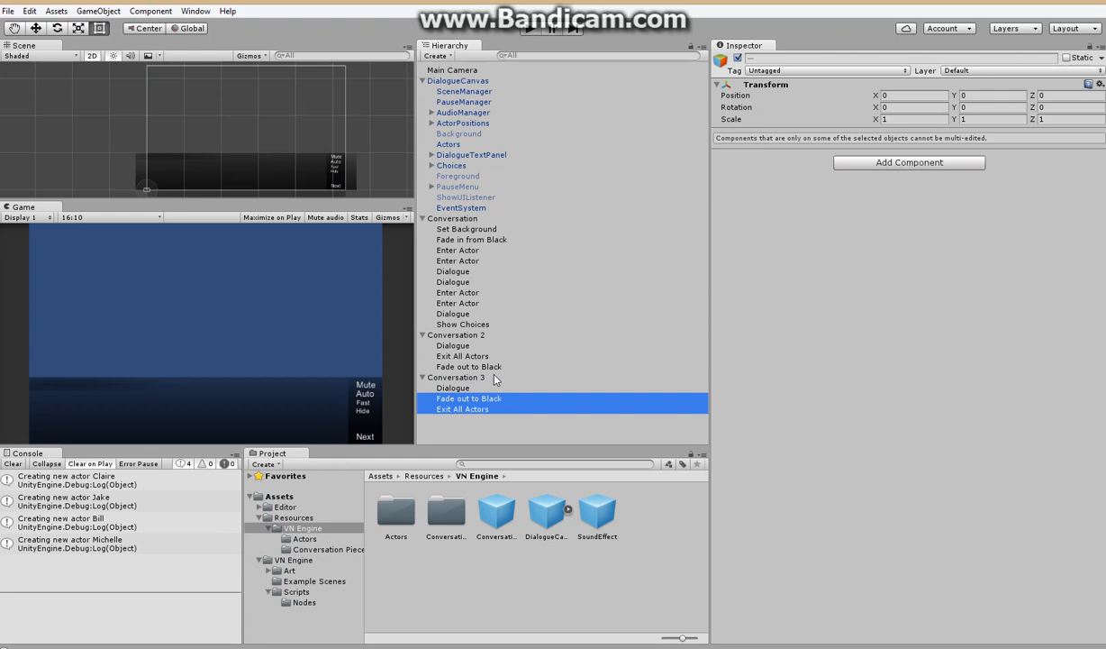
{"action": "left_click", "coordinate": [462, 408]}
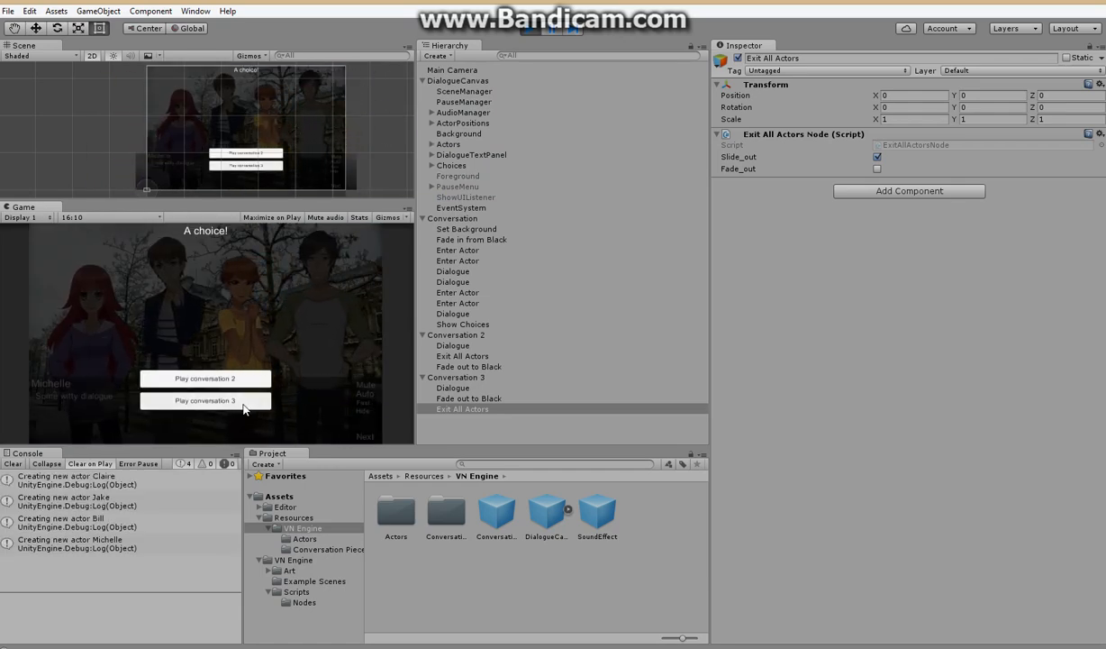
{"action": "left_click", "coordinate": [204, 400]}
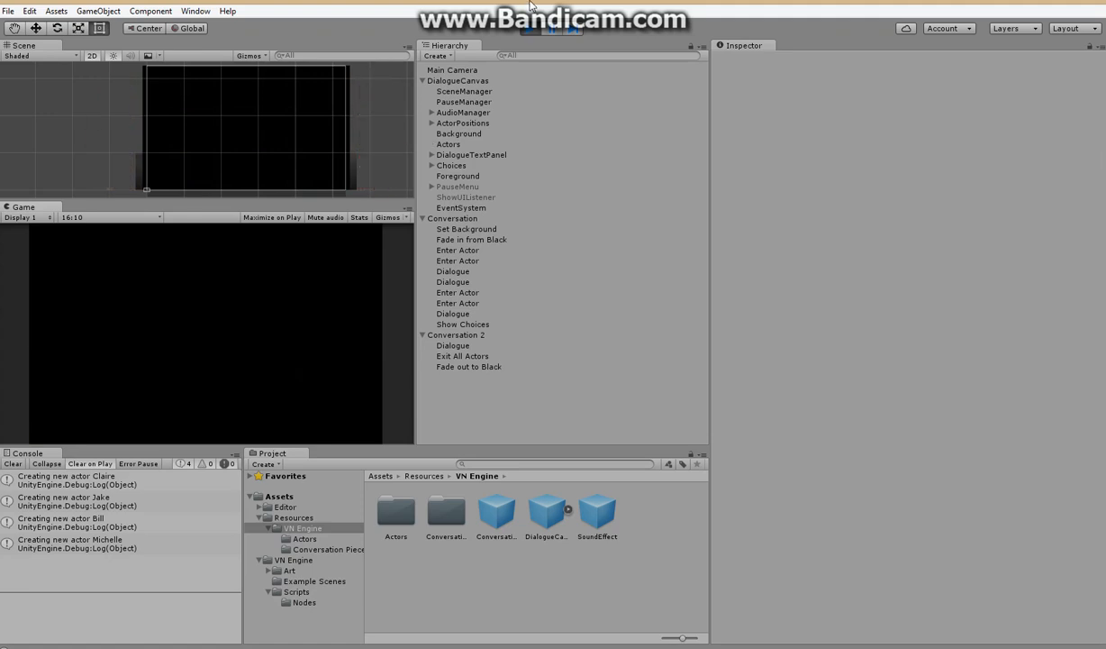
{"action": "left_click", "coordinate": [530, 28]}
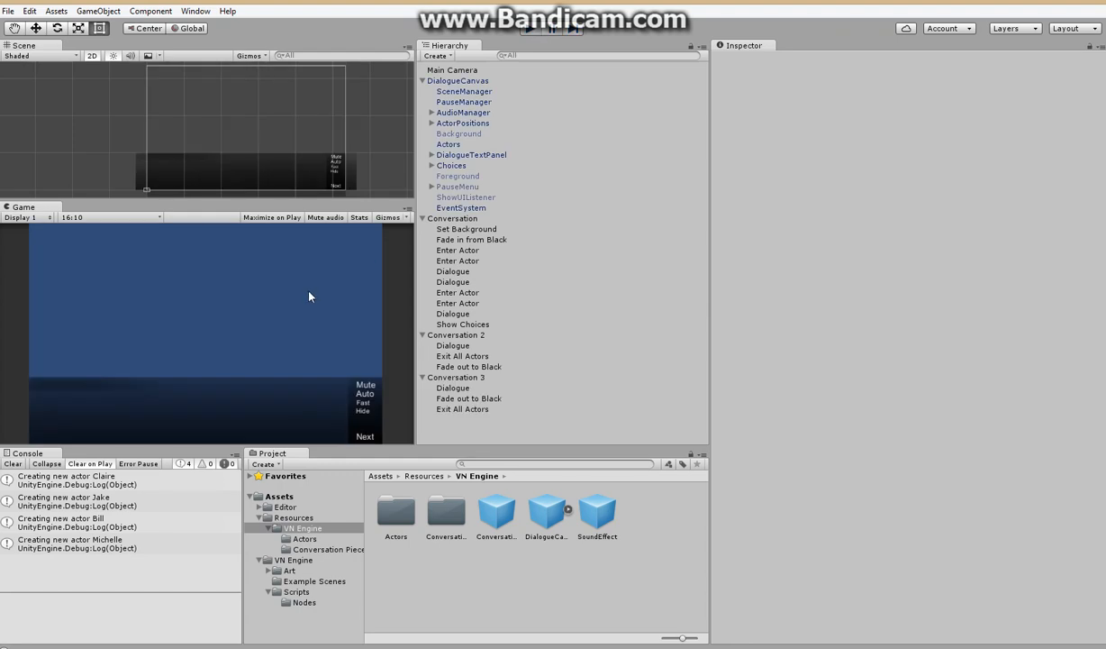